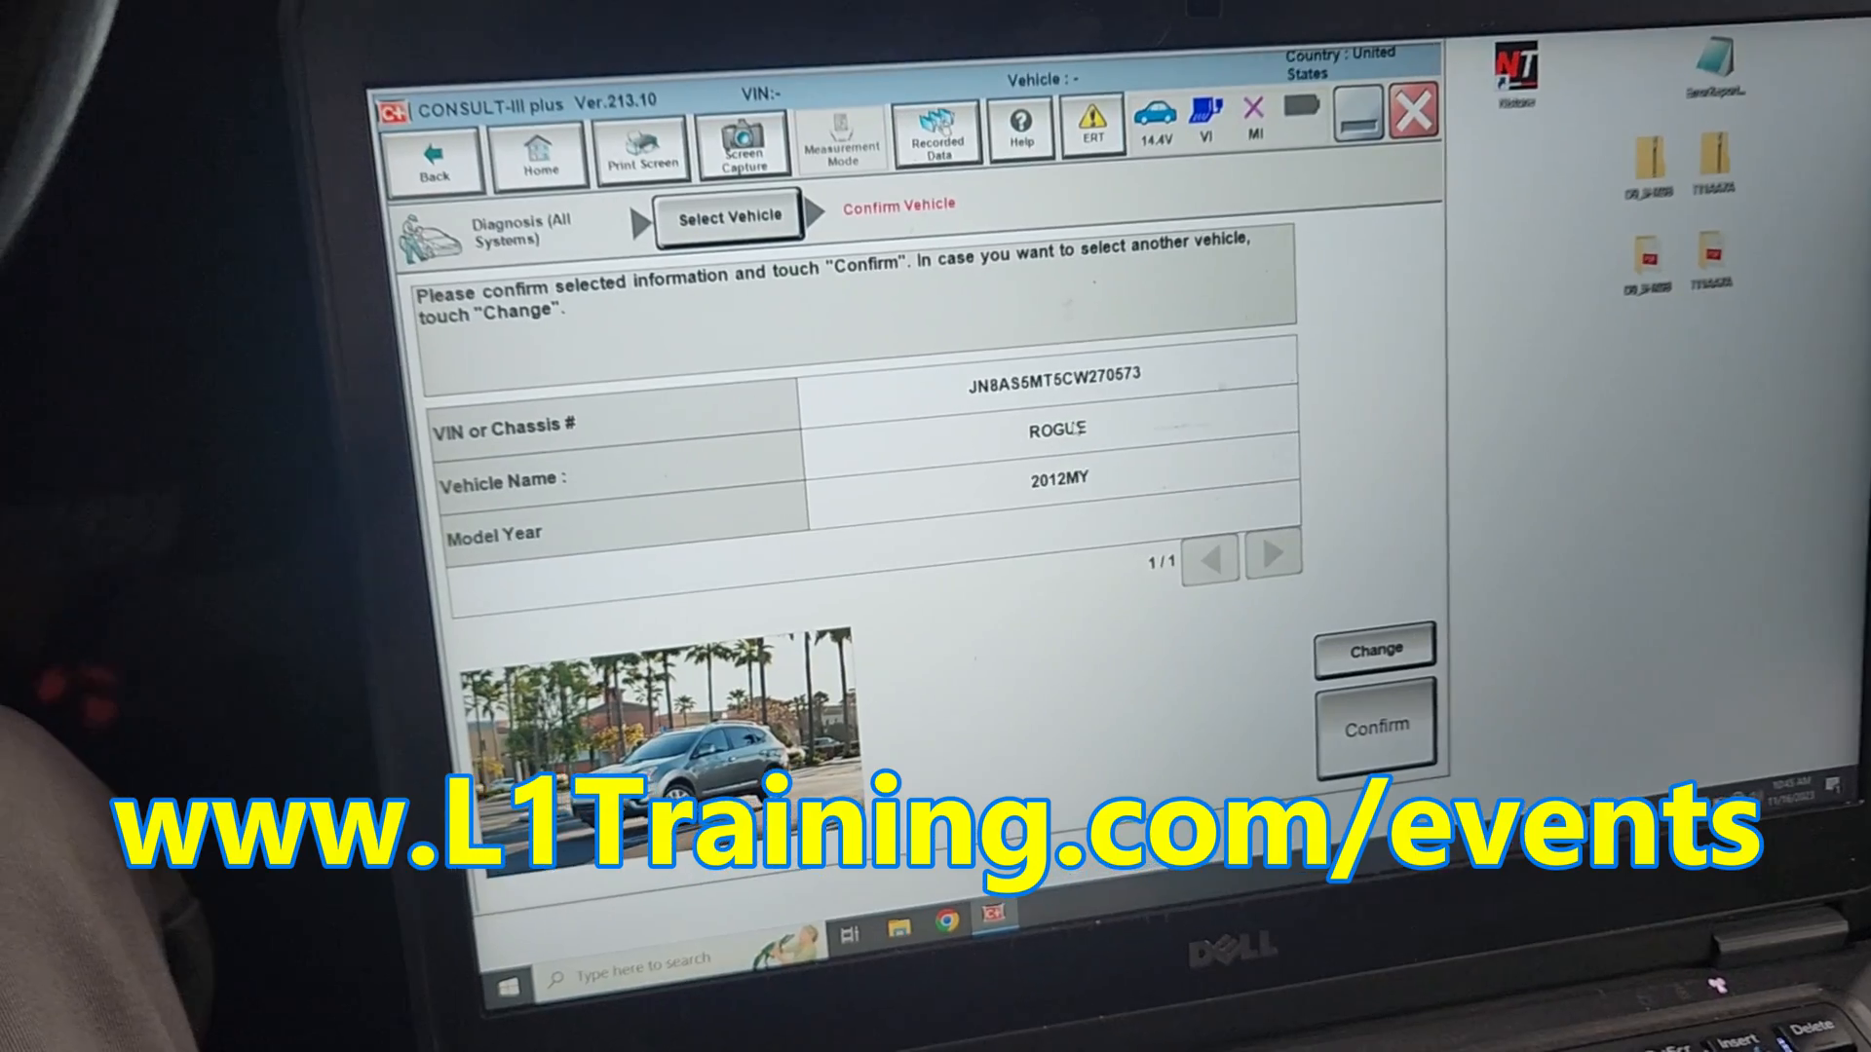
Confirm the identified 2012 Rogue by VIN and run the Diagnosis (All Systems) scan.
left_click(1373, 729)
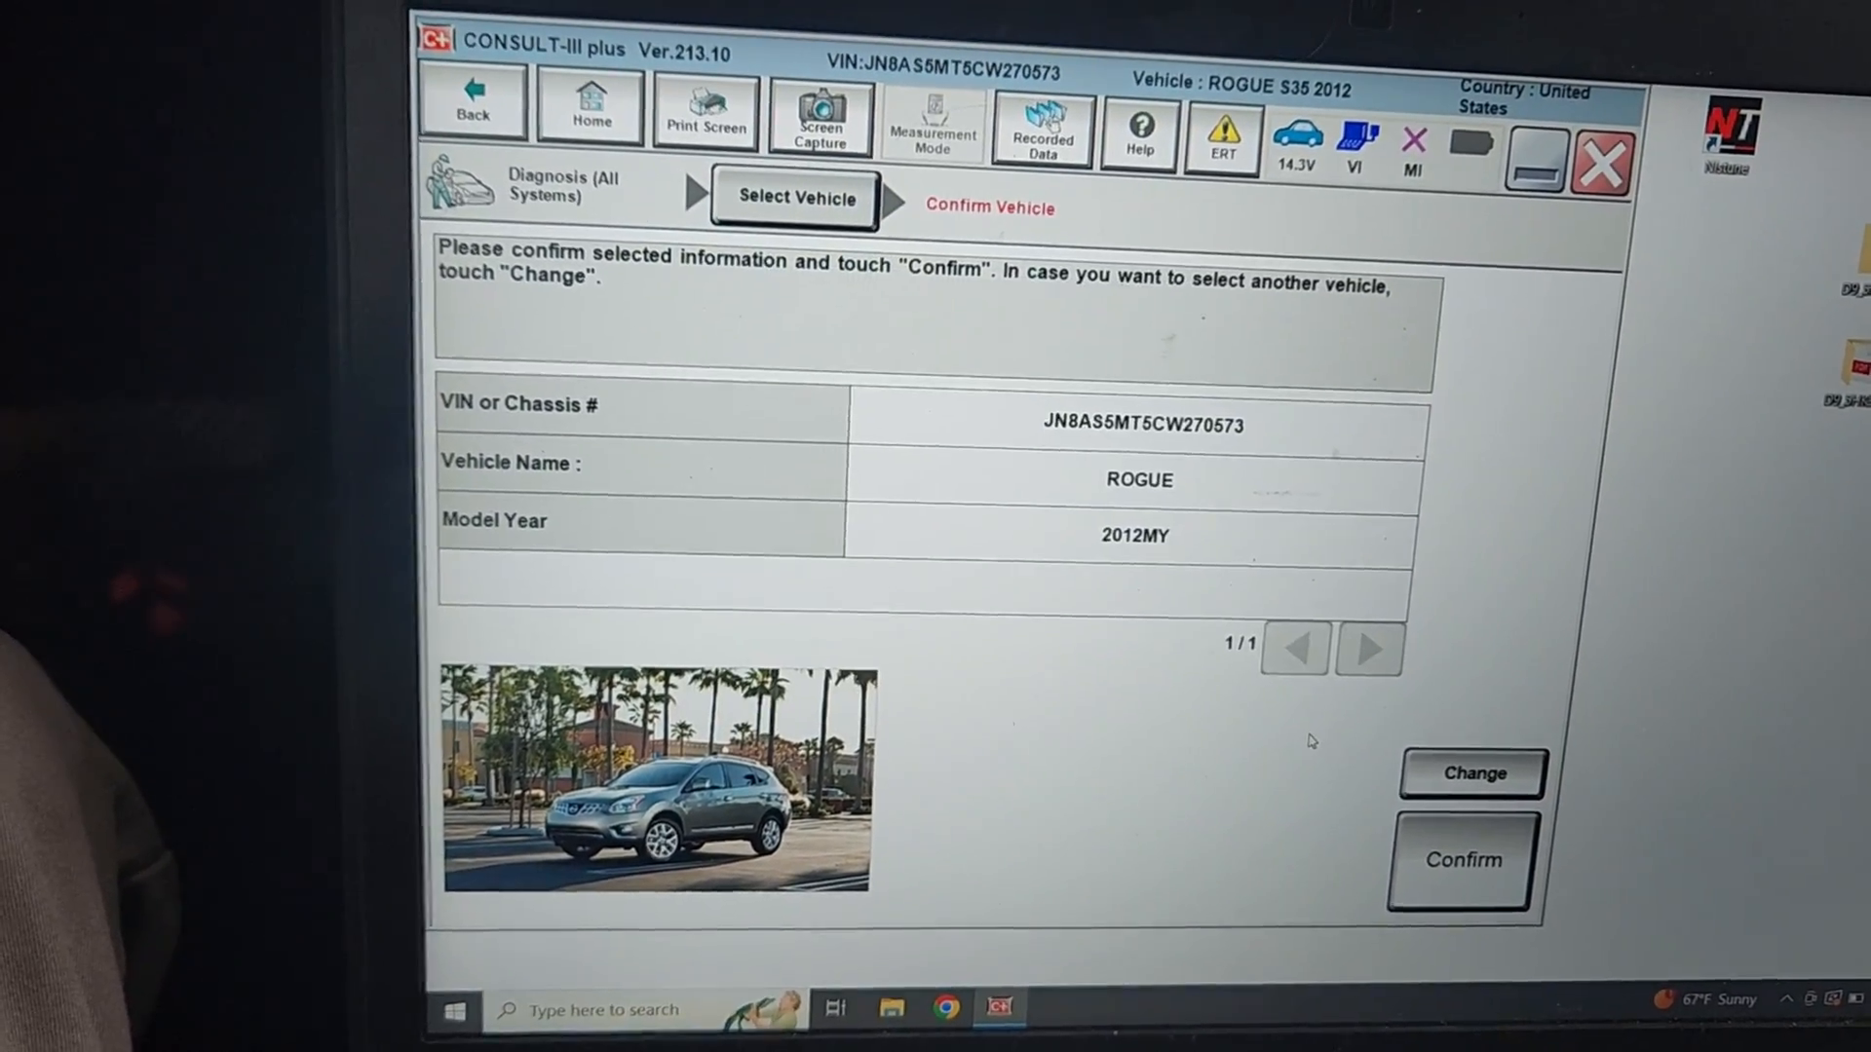
left_click(1460, 860)
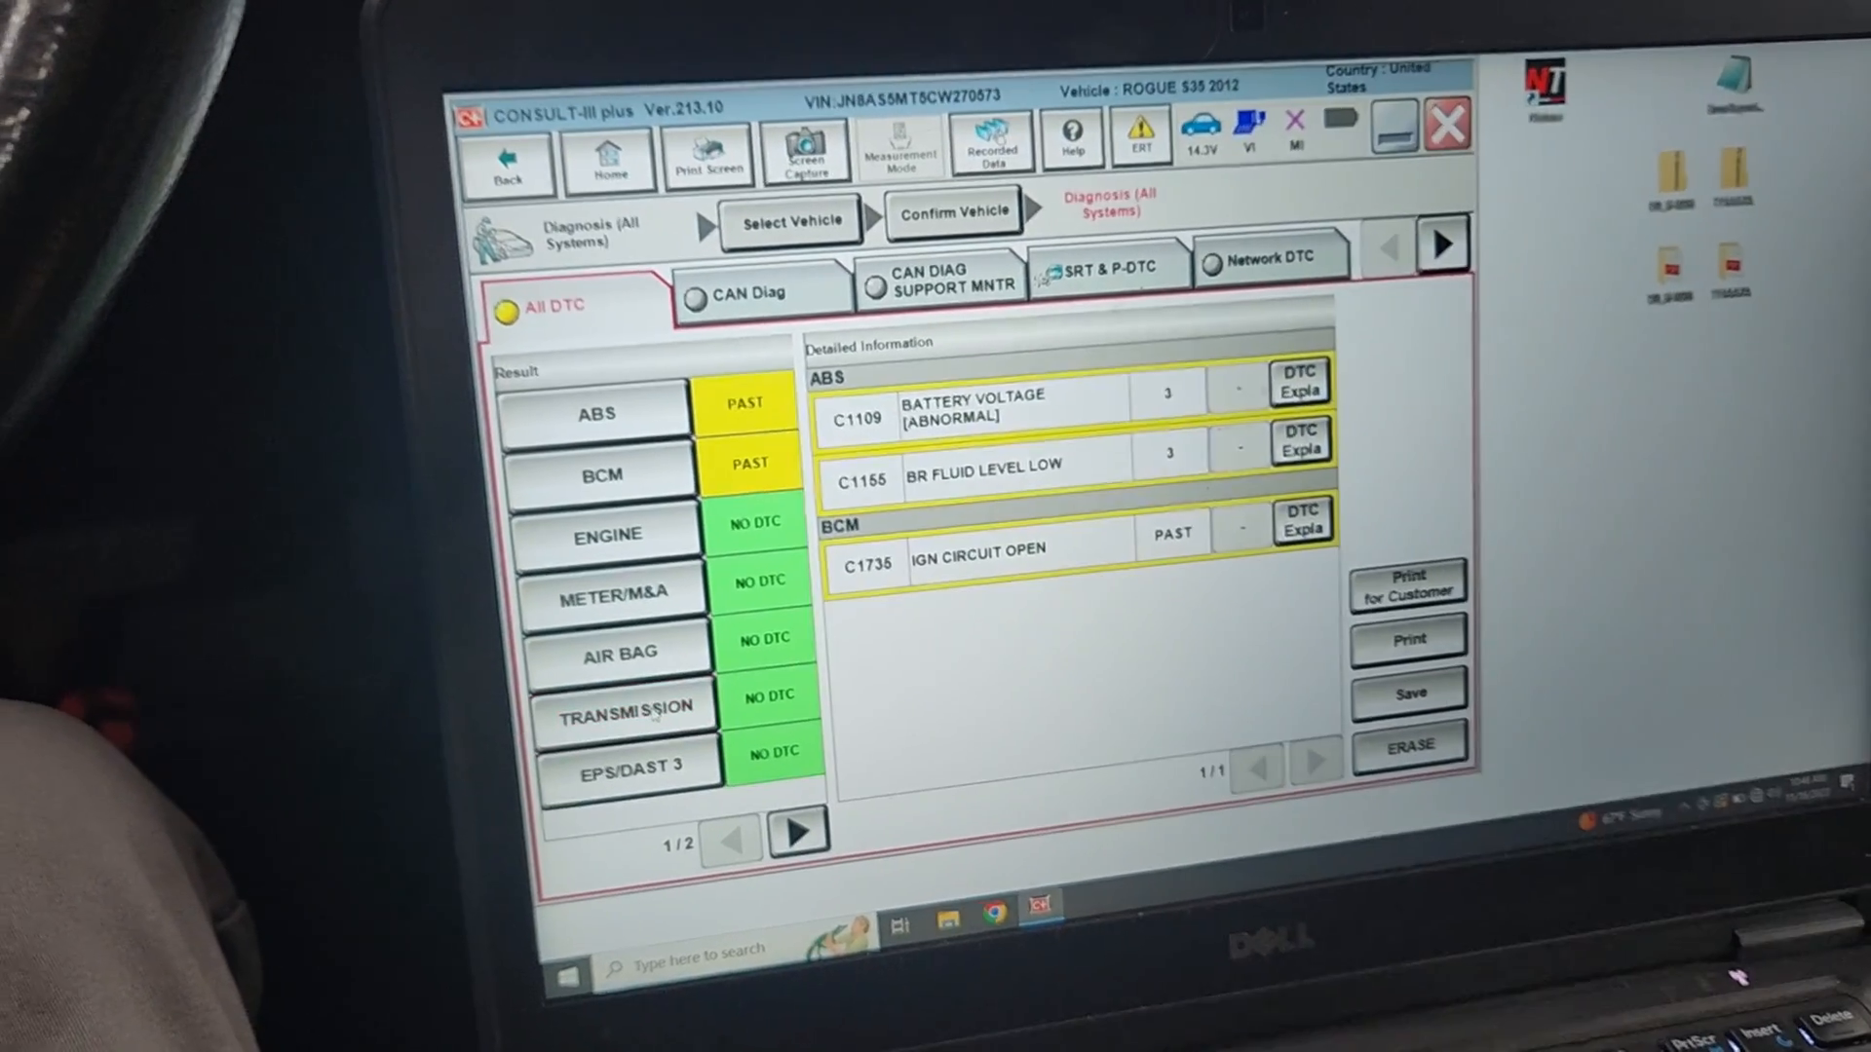
Show the TRANSMISSION module's ECU Identification page with its part number.
left_click(626, 720)
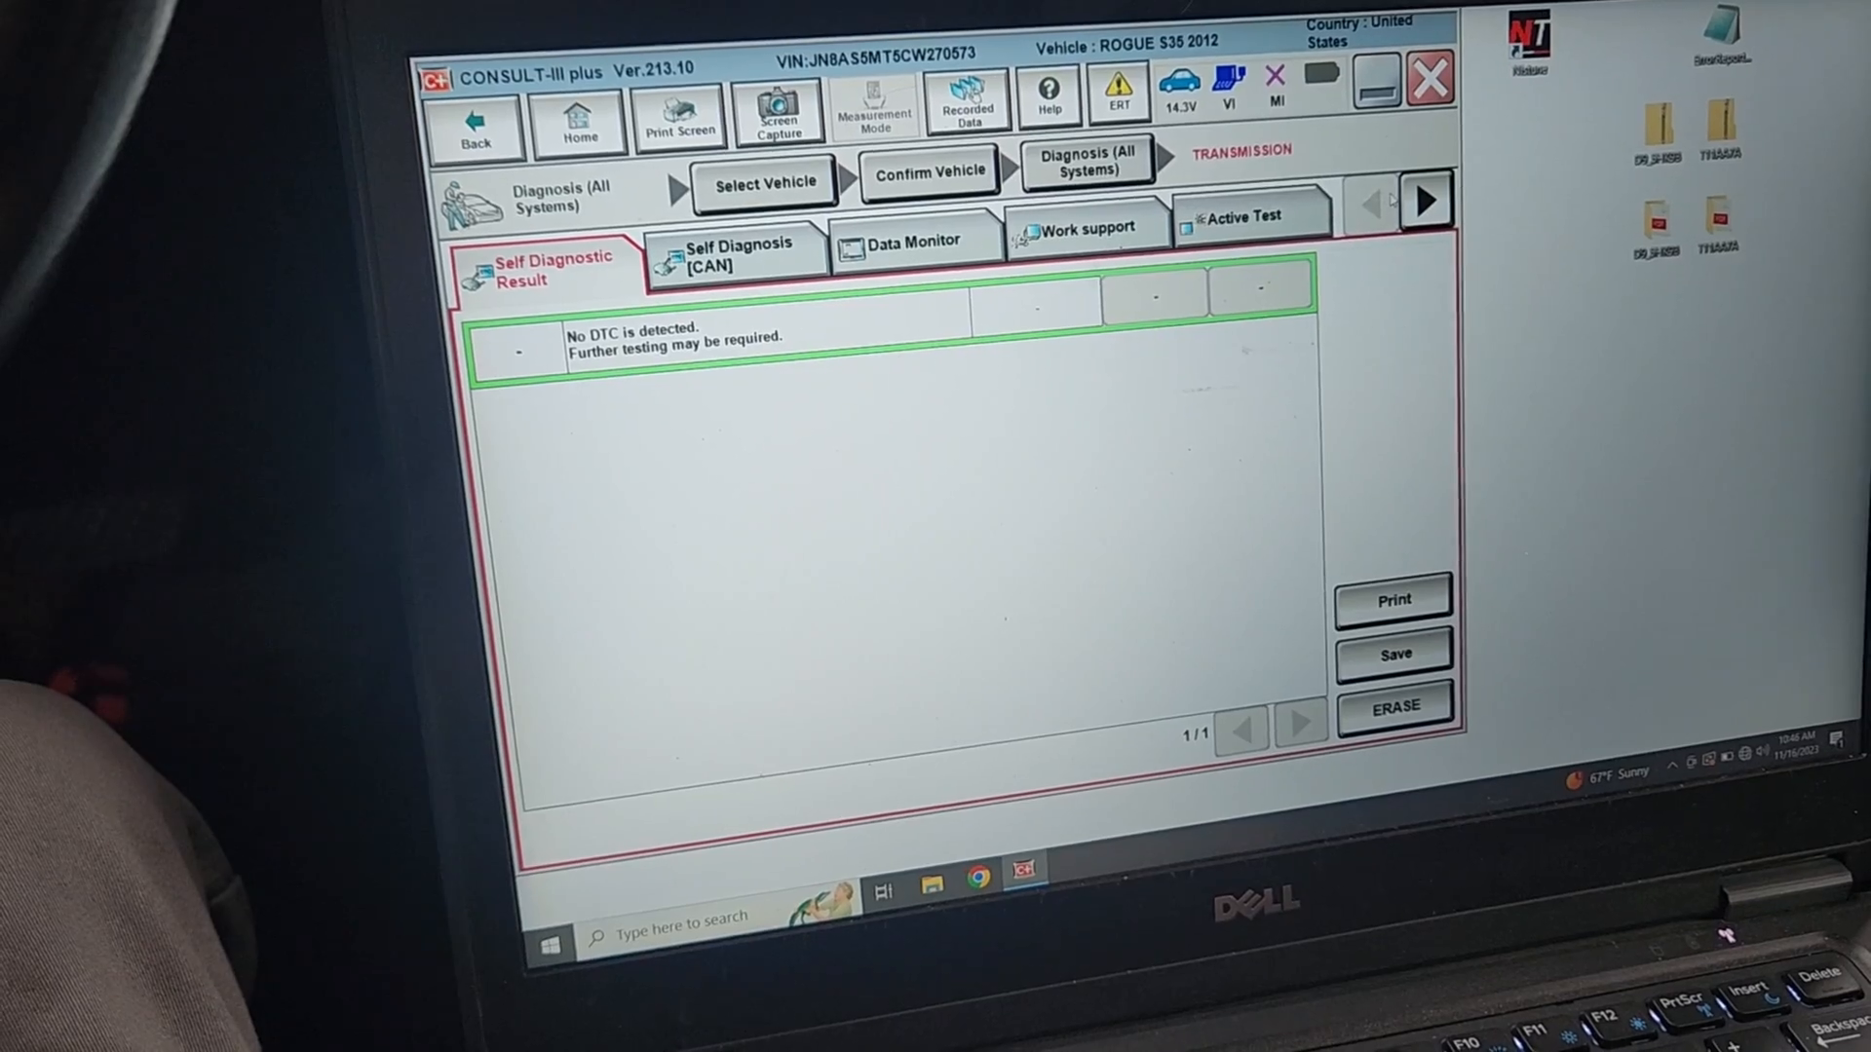
left_click(1427, 196)
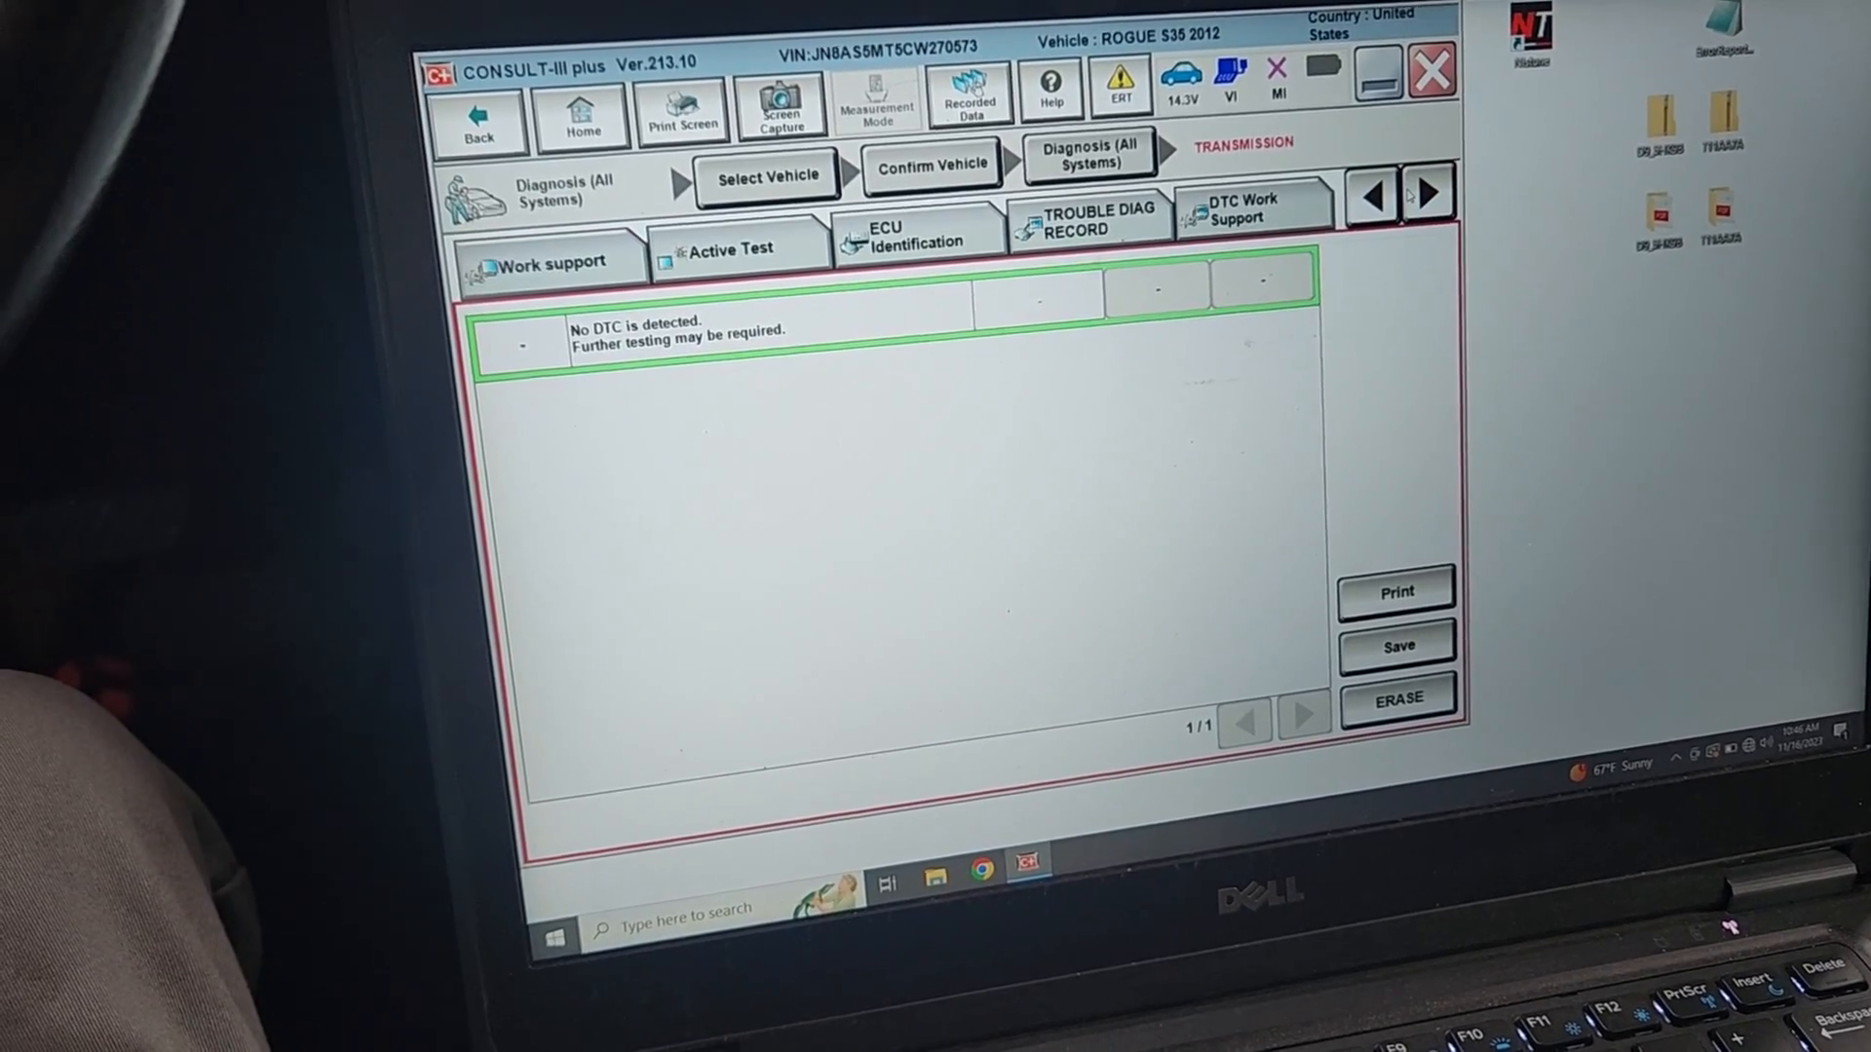
left_click(938, 298)
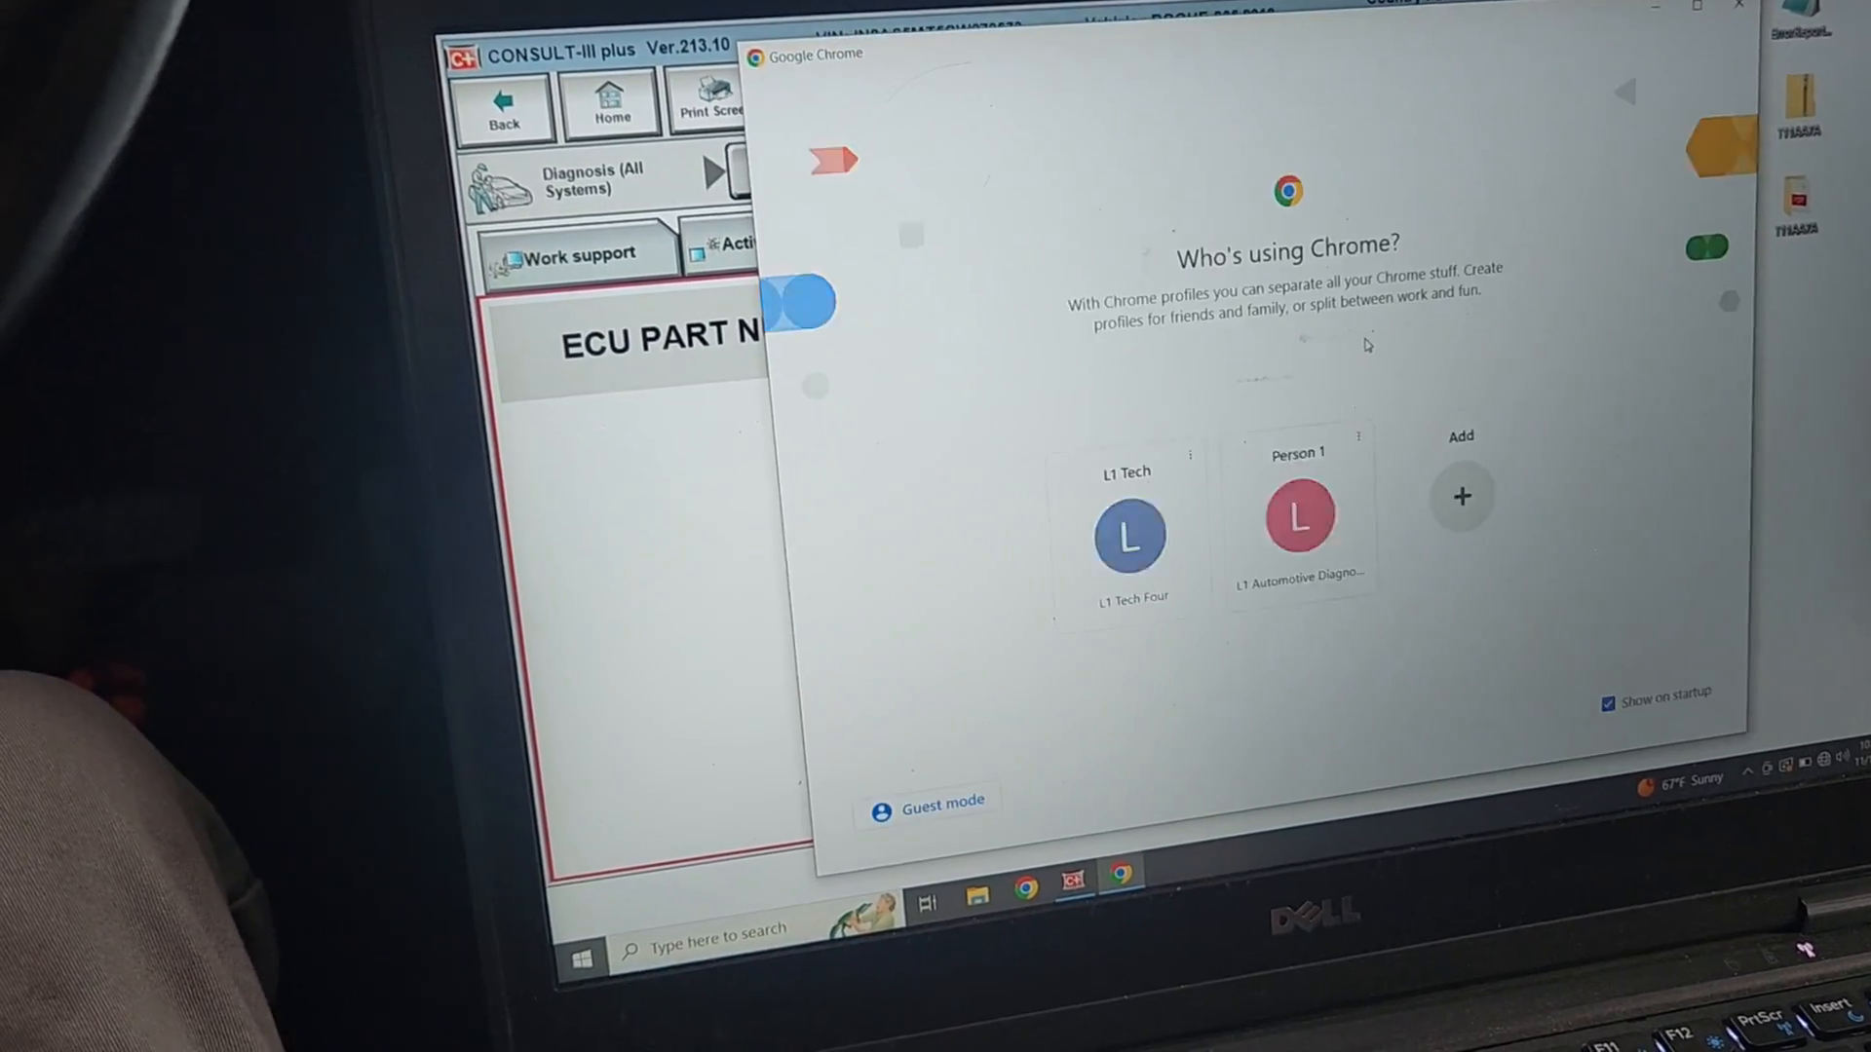
Choose a Chrome profile and reload the nissan-techinfo.com ECU Data page.
left_click(1124, 530)
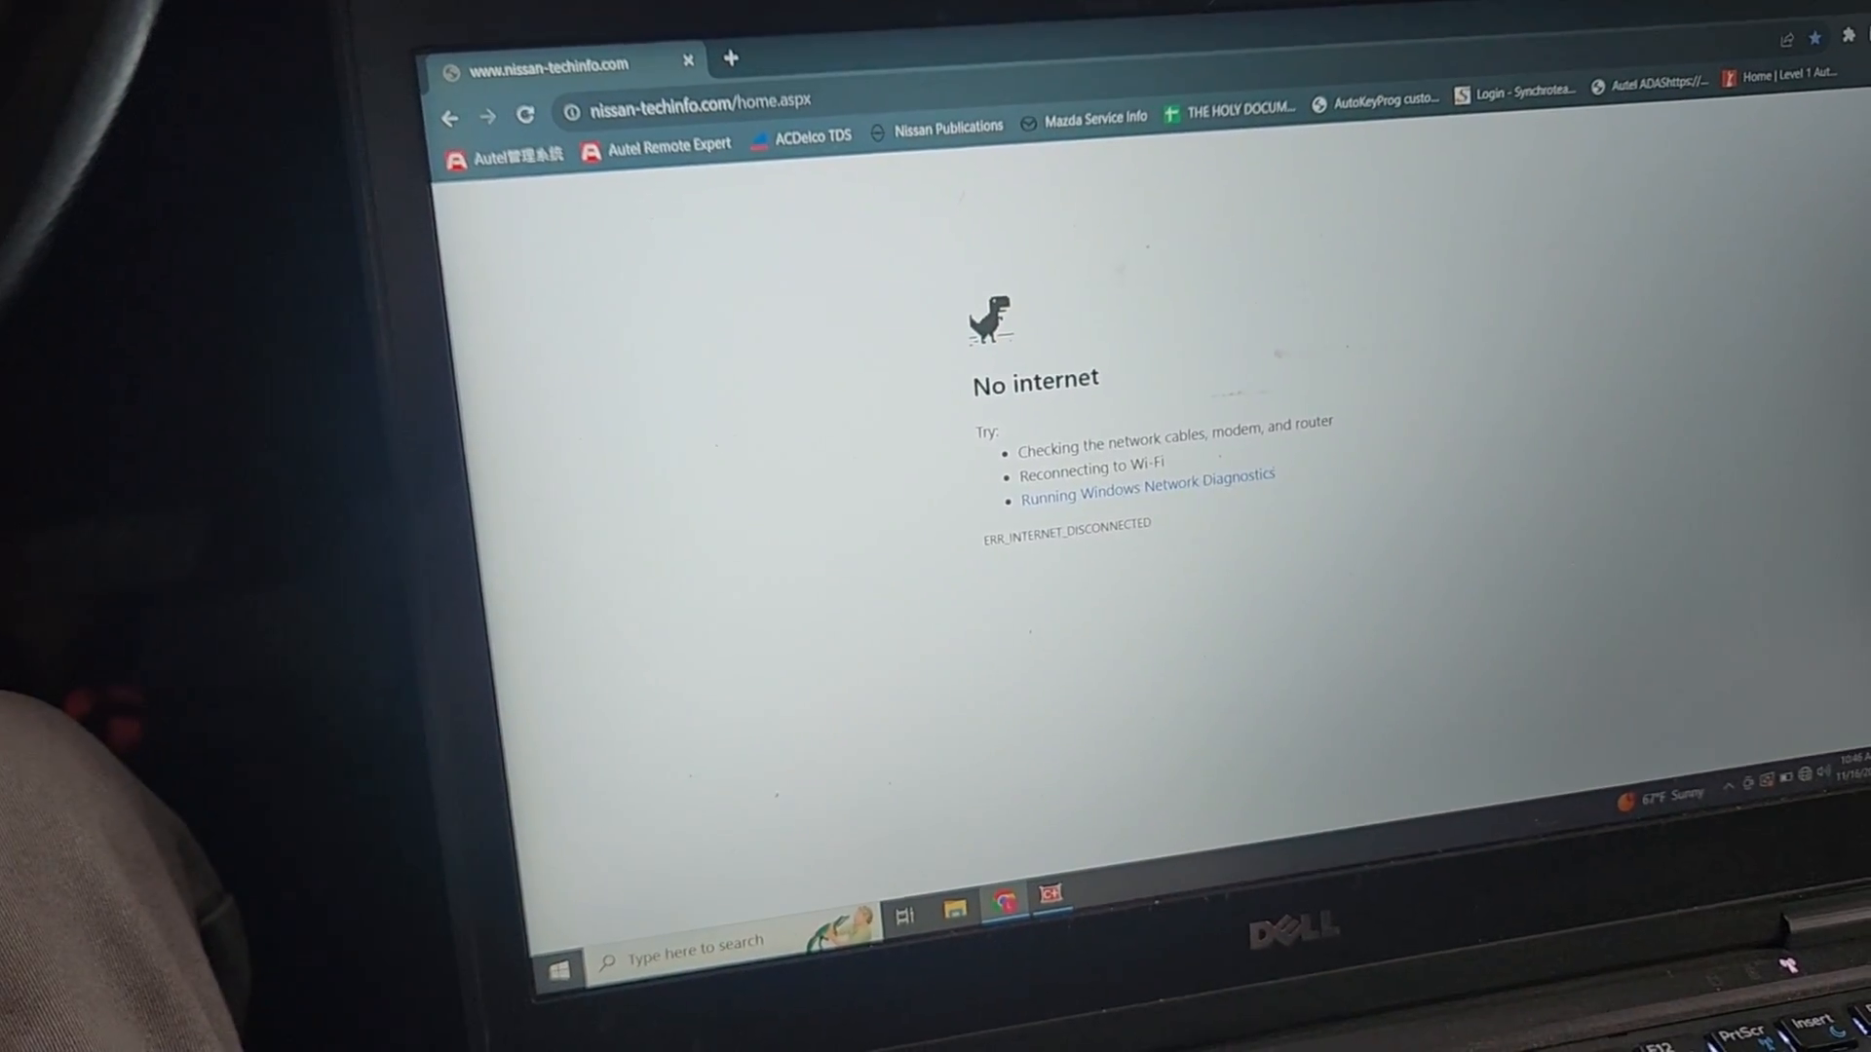
left_click(1789, 774)
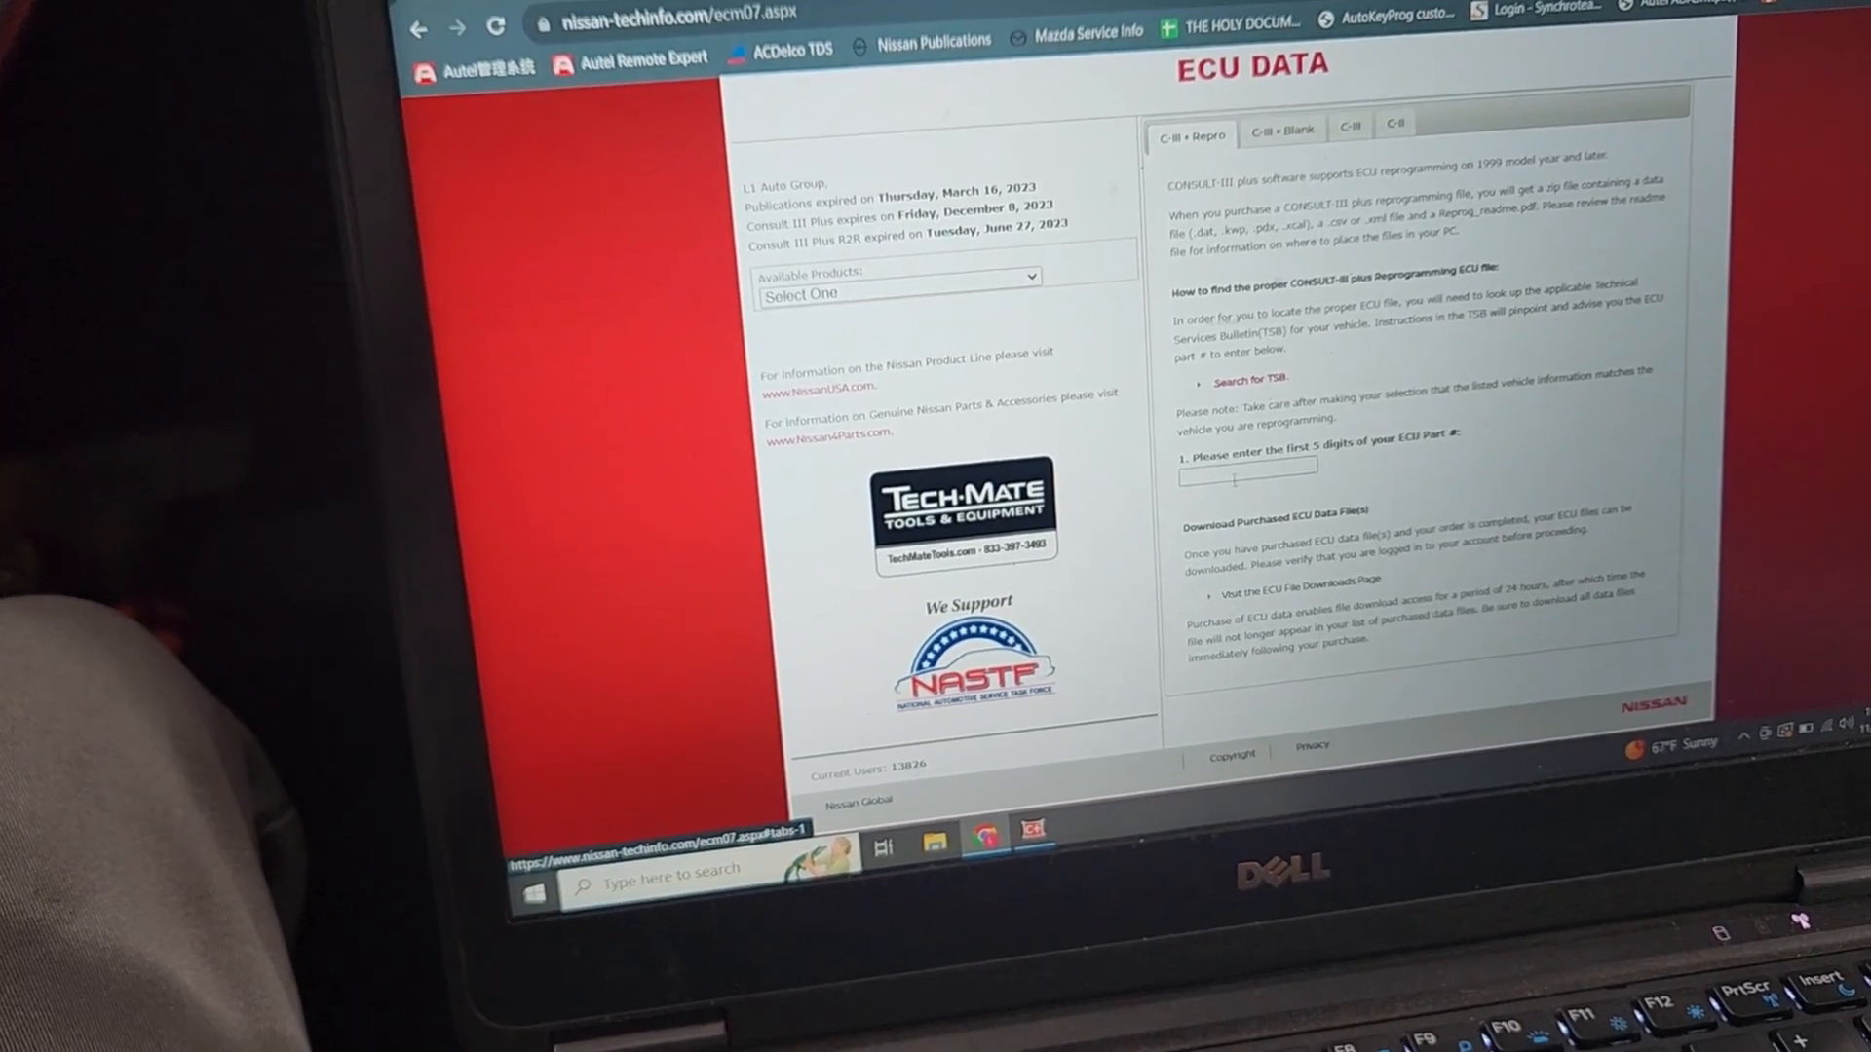
Enter part prefix 31036 on the C-III + Repro lookup and reach the suffix selection.
type("31036")
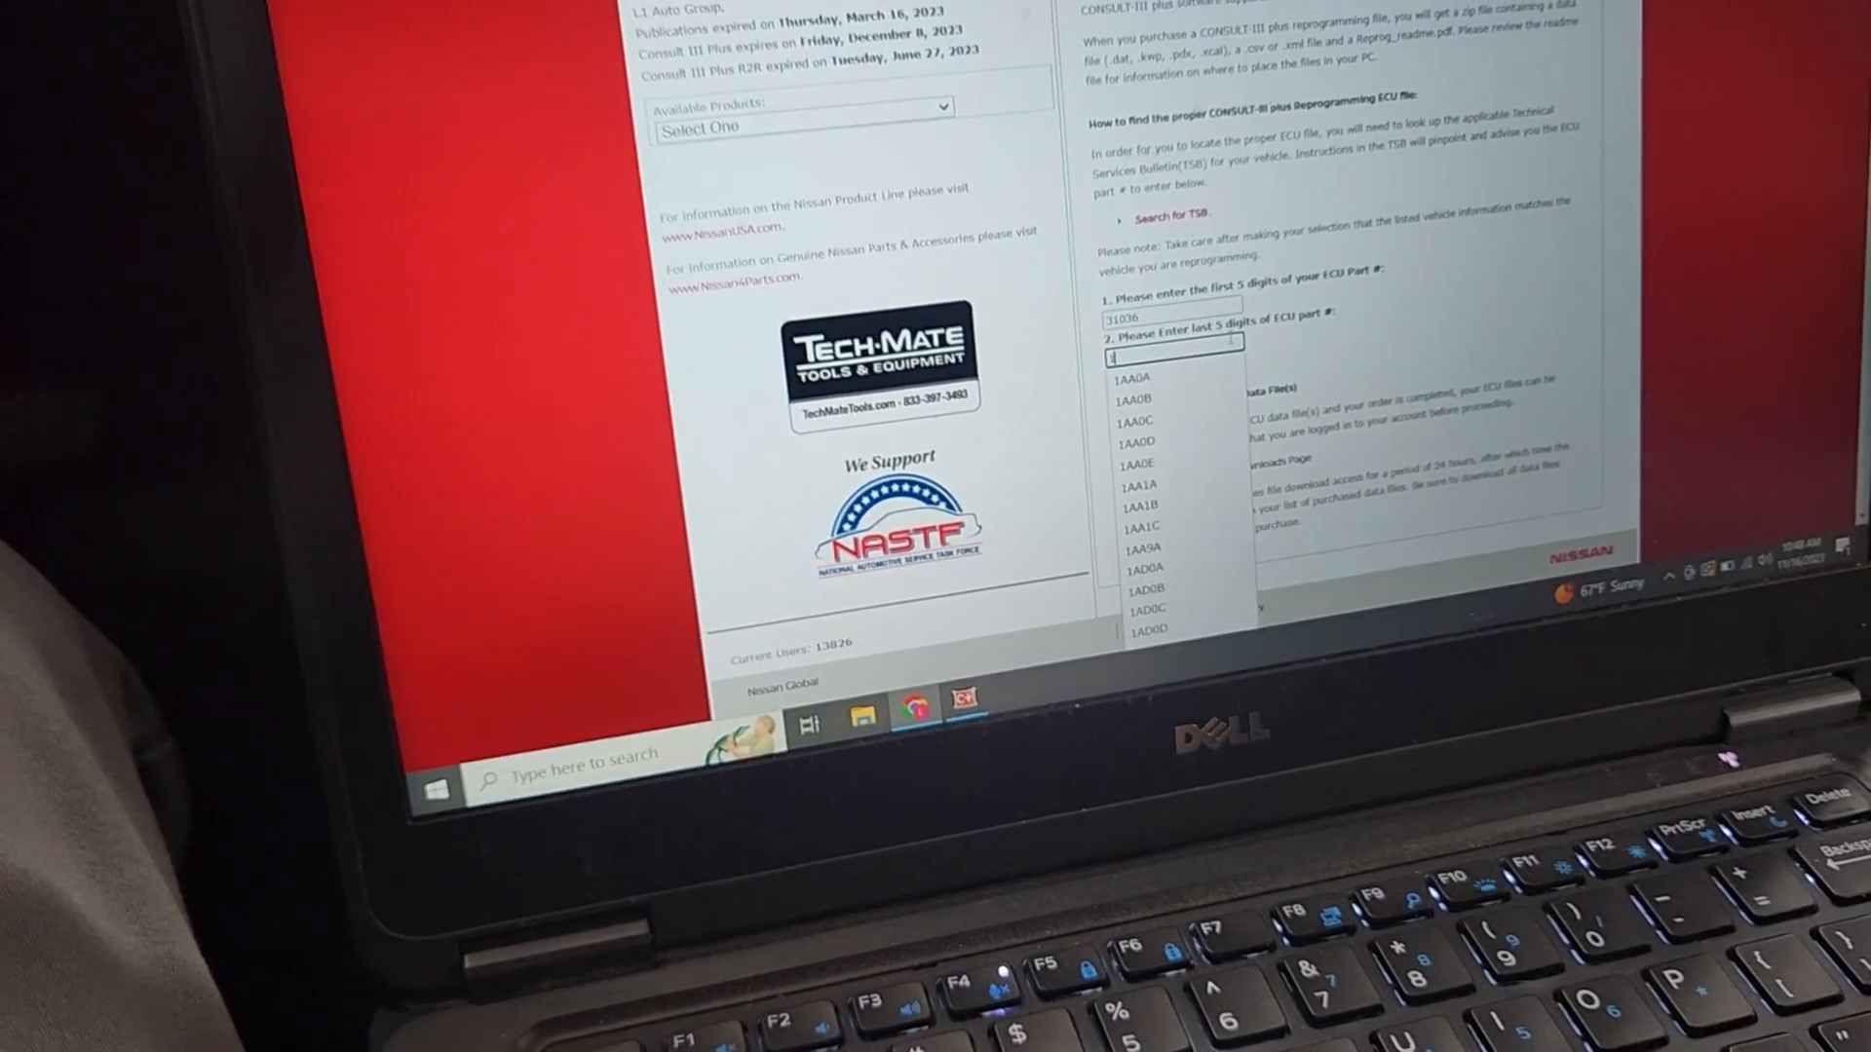
left_click(1136, 401)
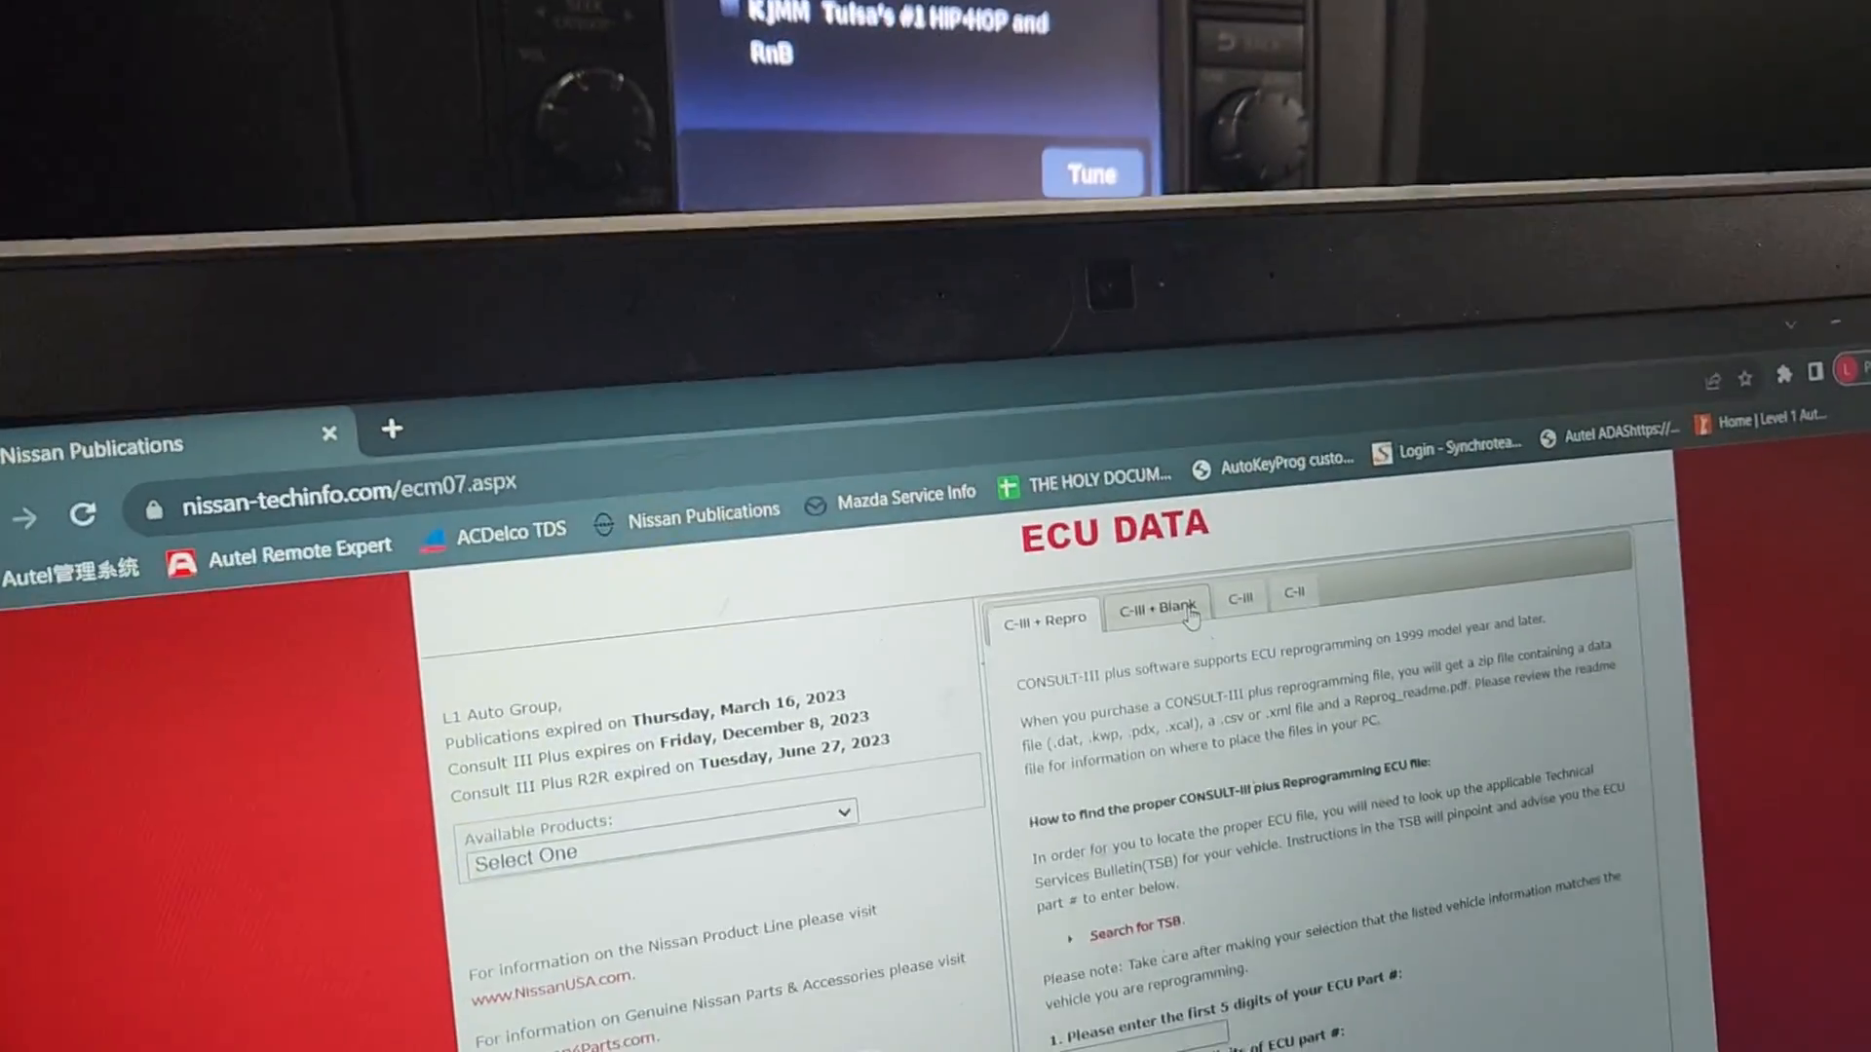
Look up blank-ECU part 31036-1VX1C on the C-III + Blank tab and review the 2012 QR25DE configuration.
left_click(1153, 610)
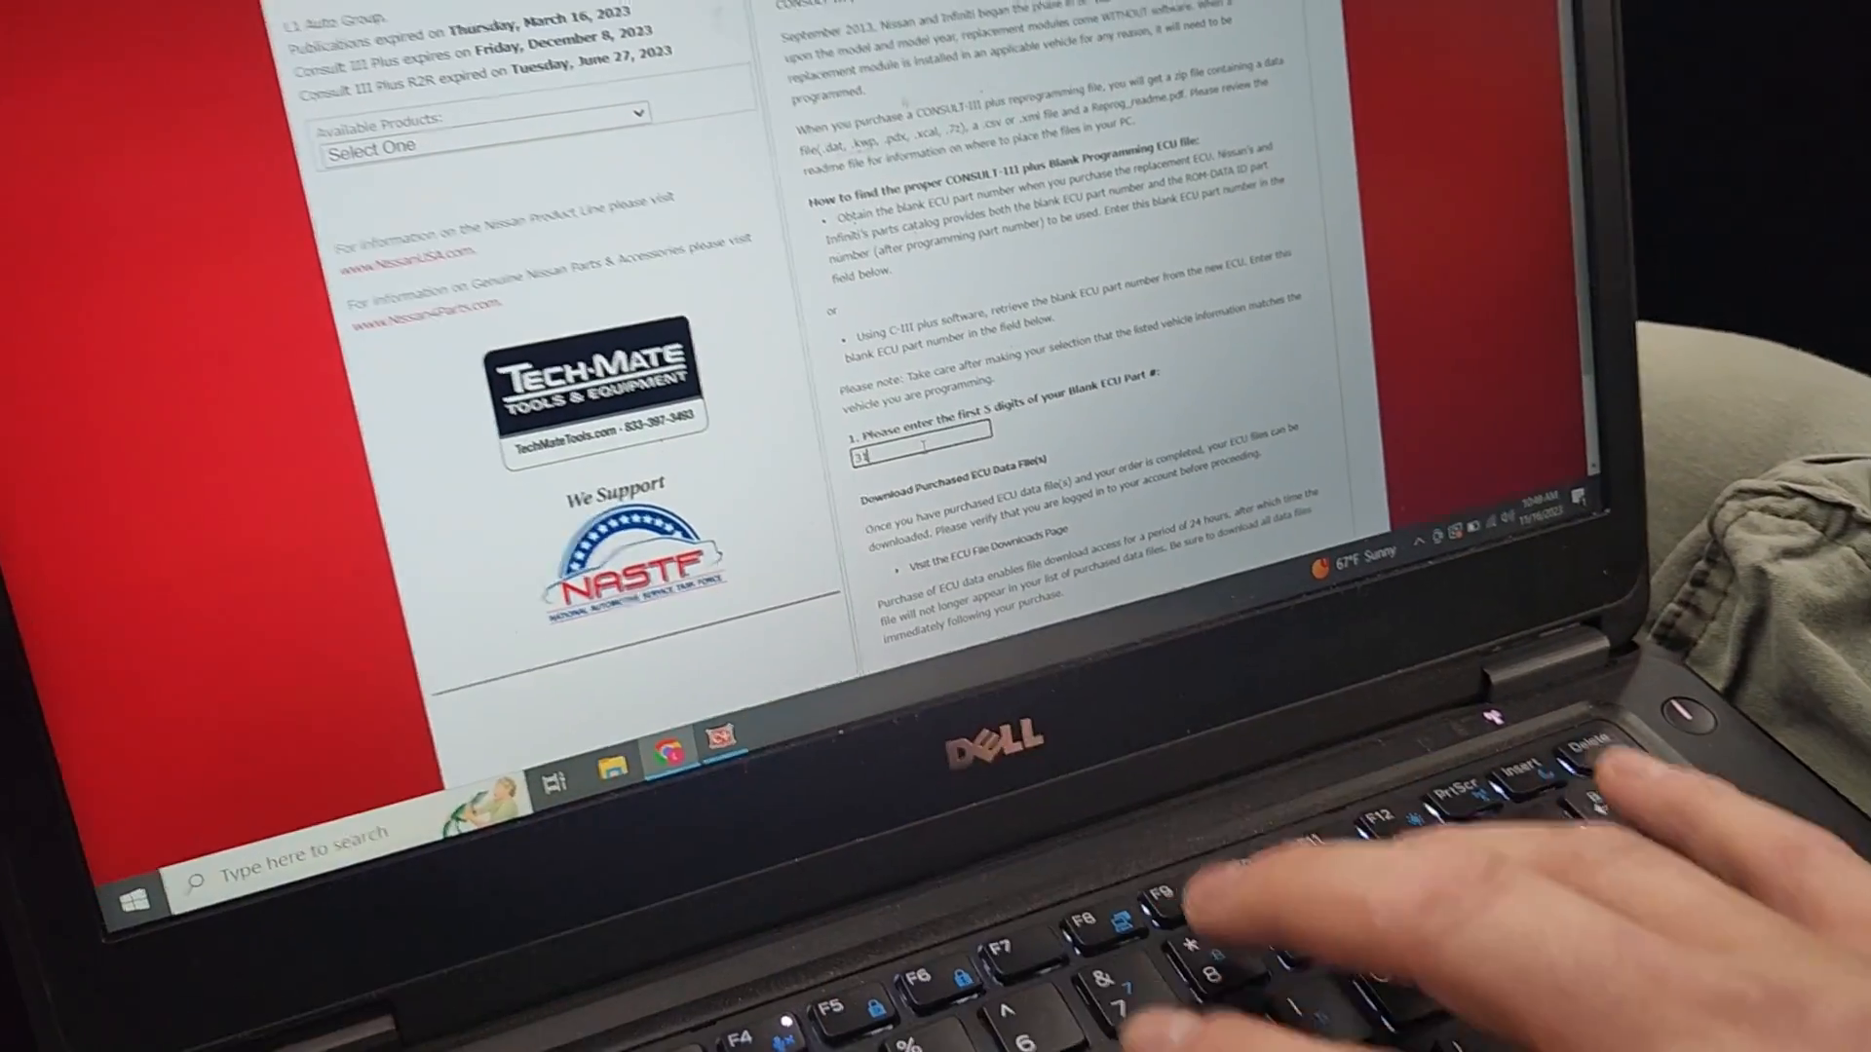
type("1036")
type("1VX")
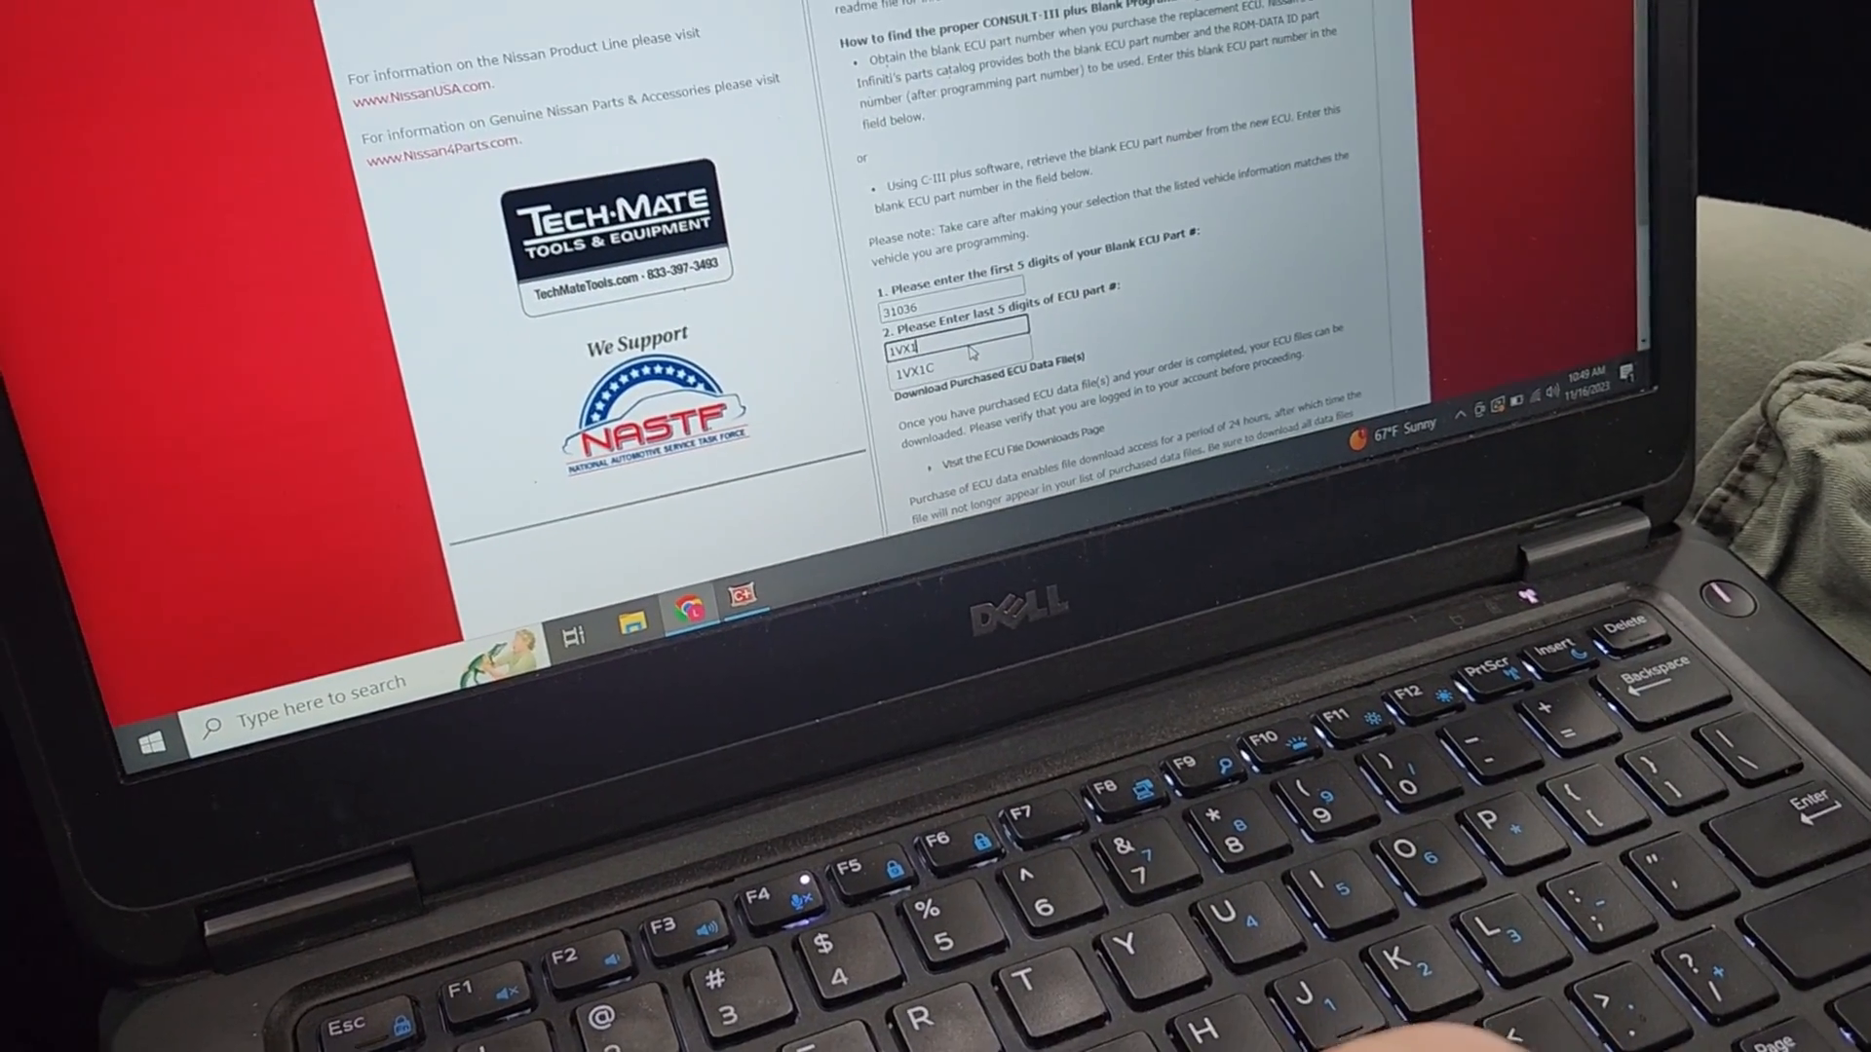
type("A")
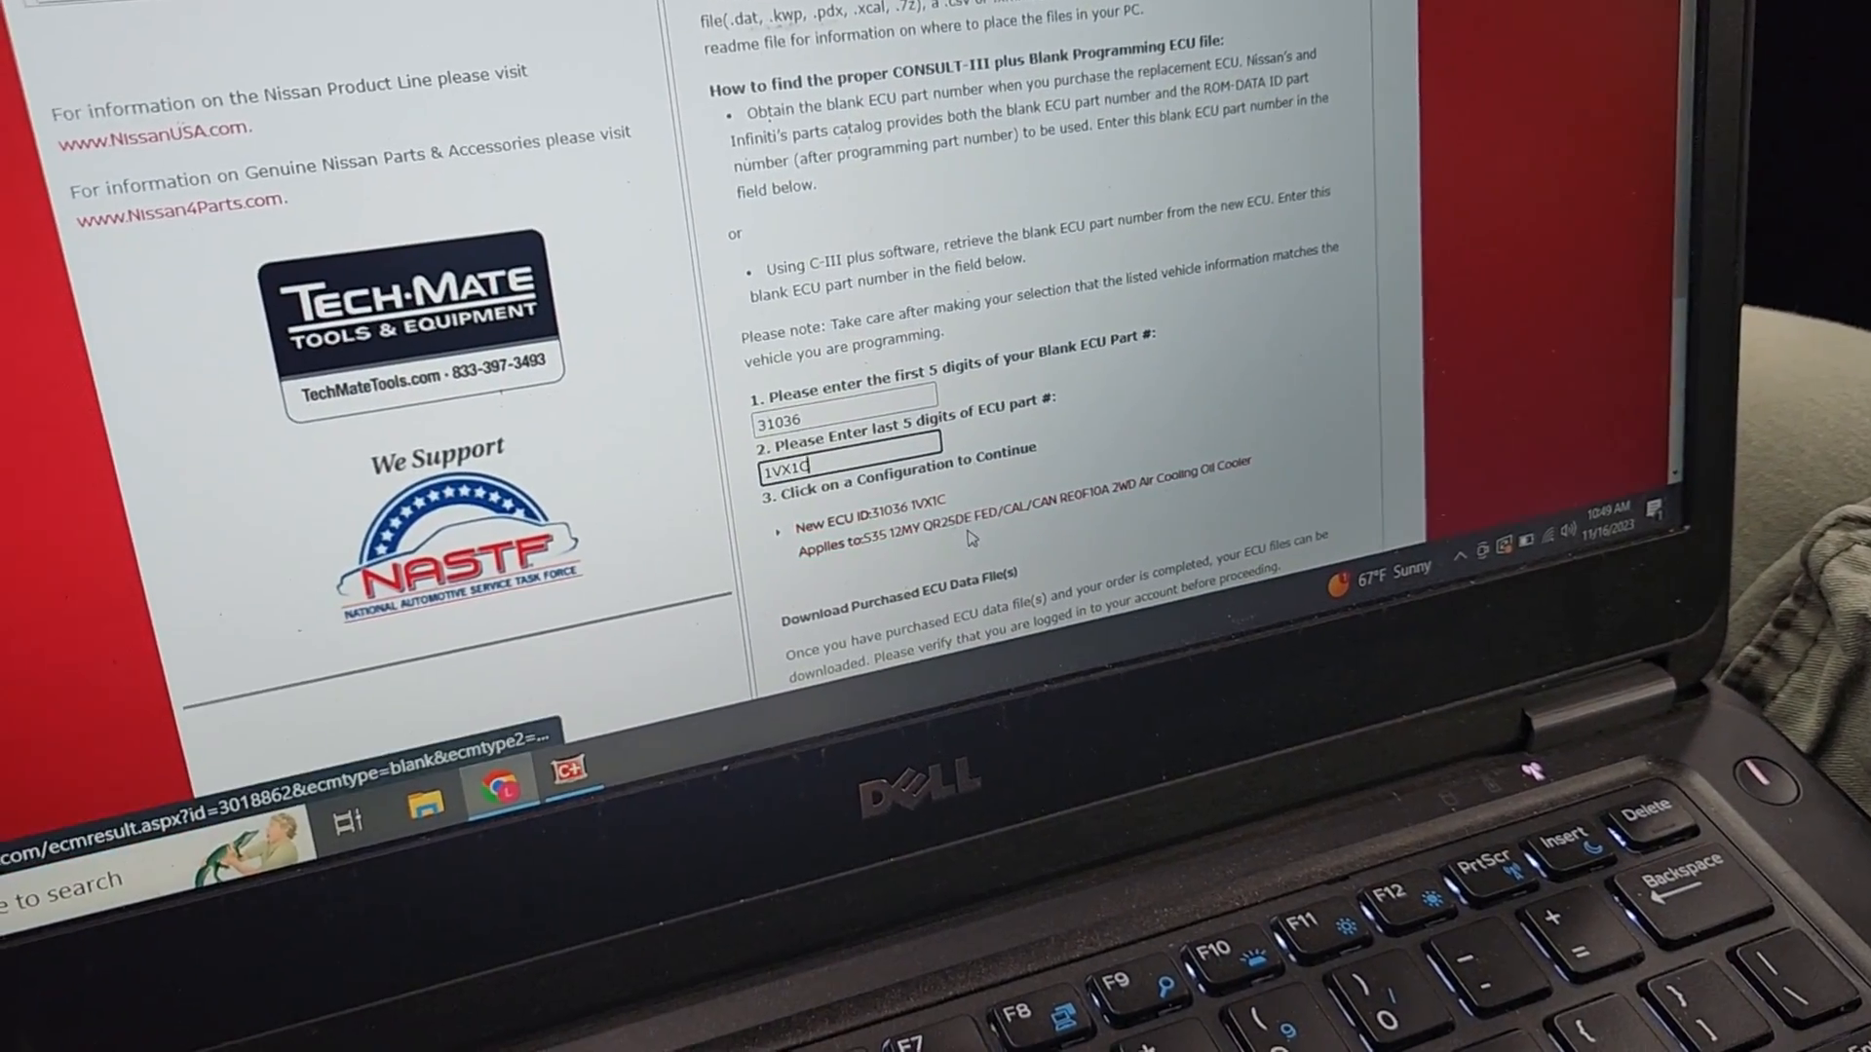
scroll("down", 3)
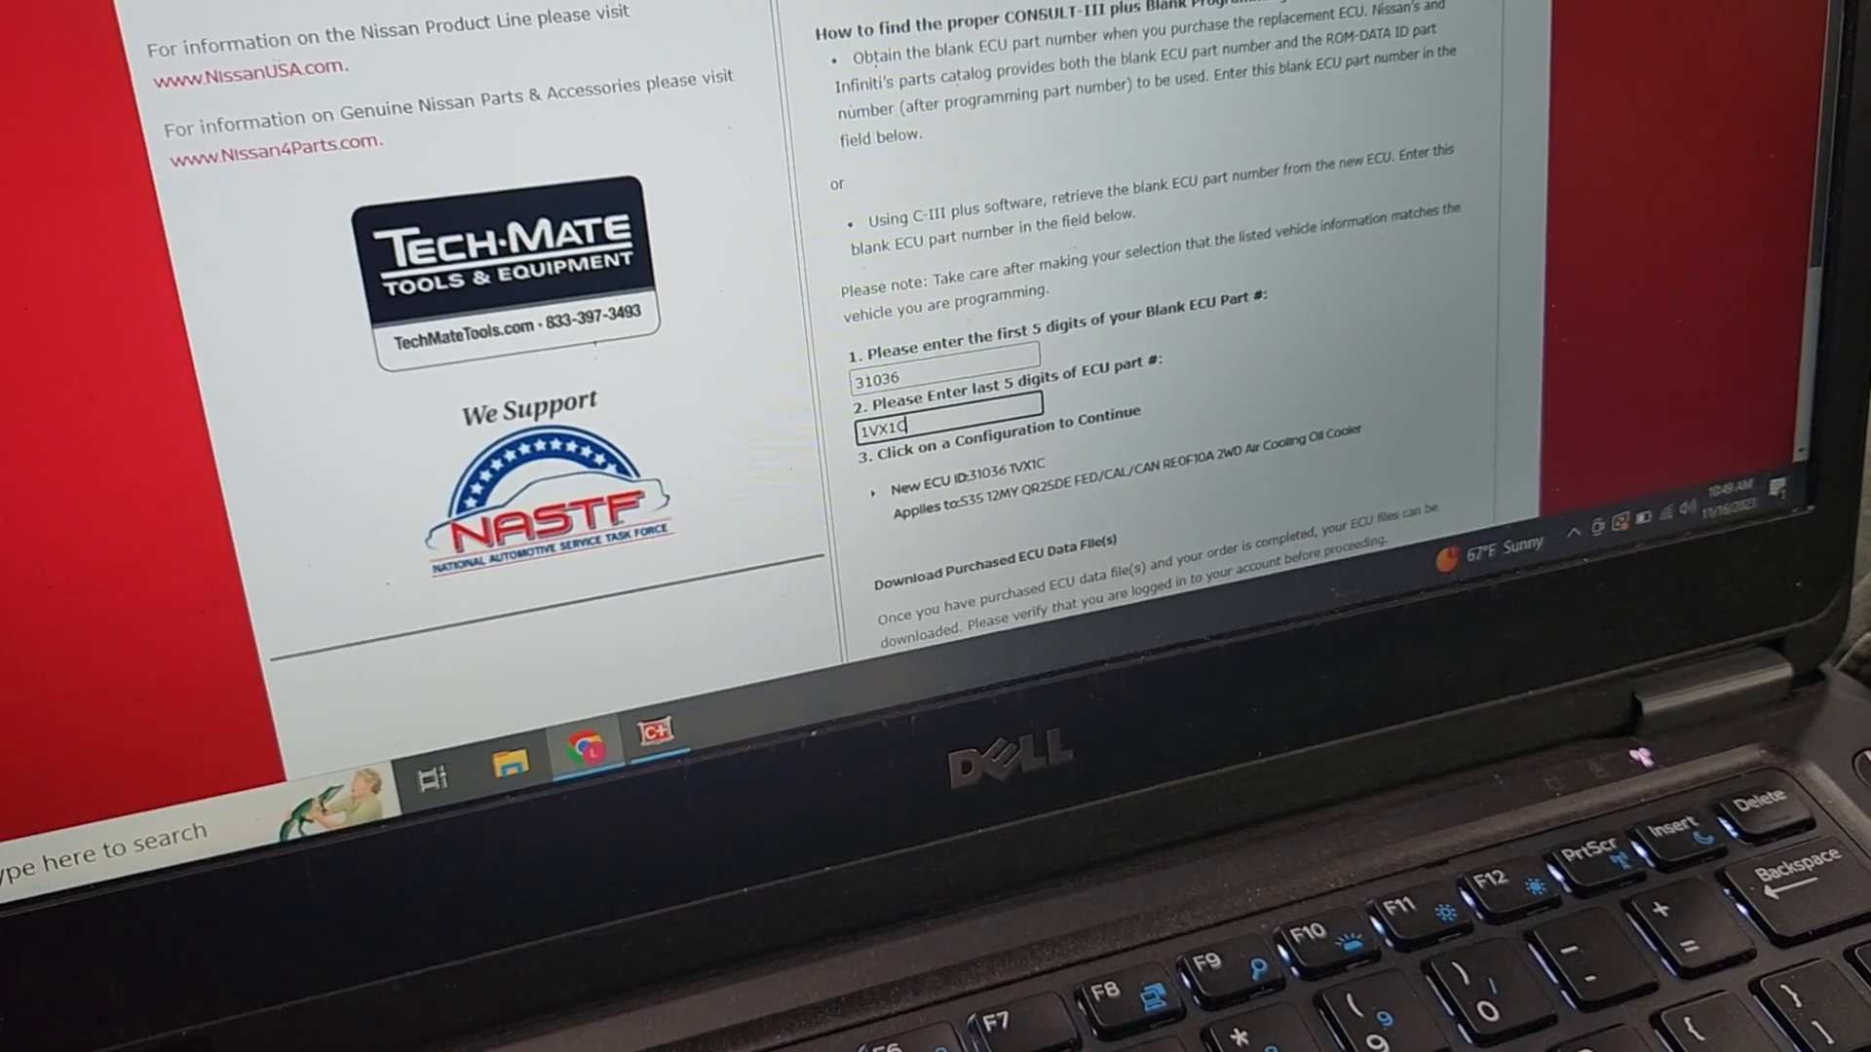
scroll("down", 3)
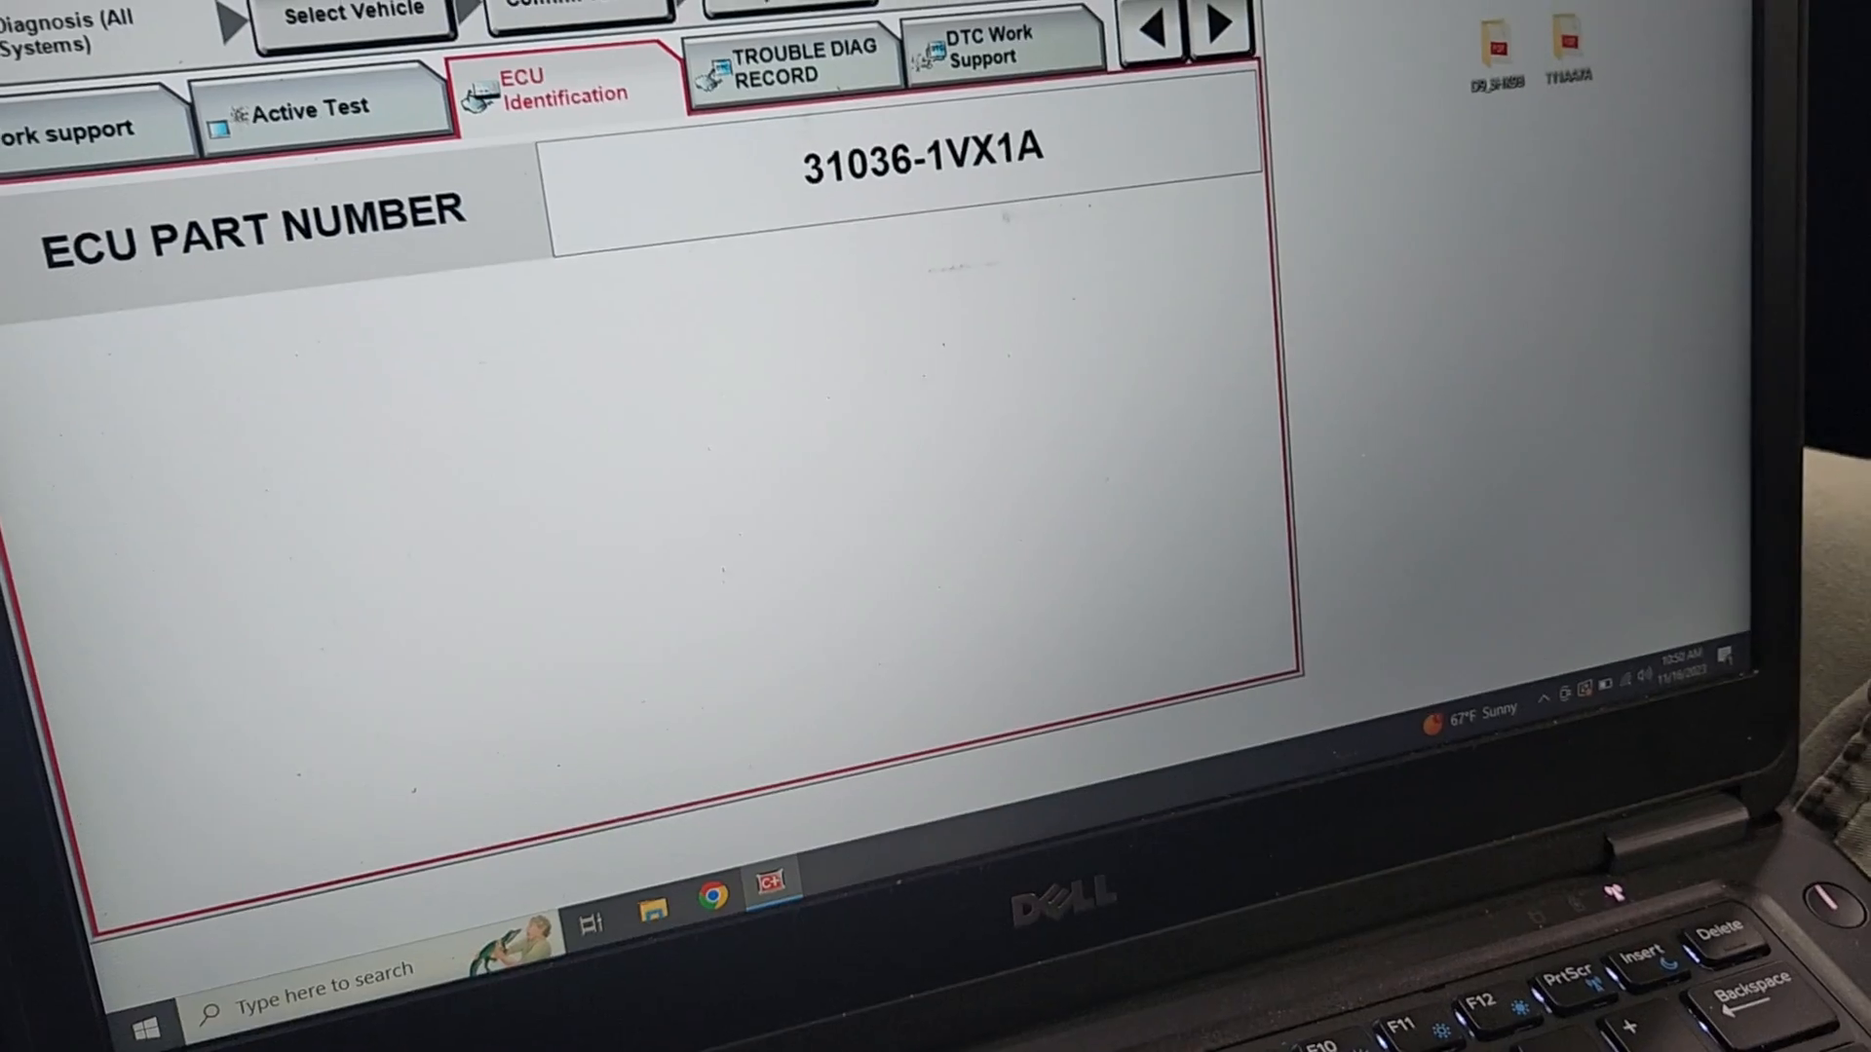
left_click(715, 901)
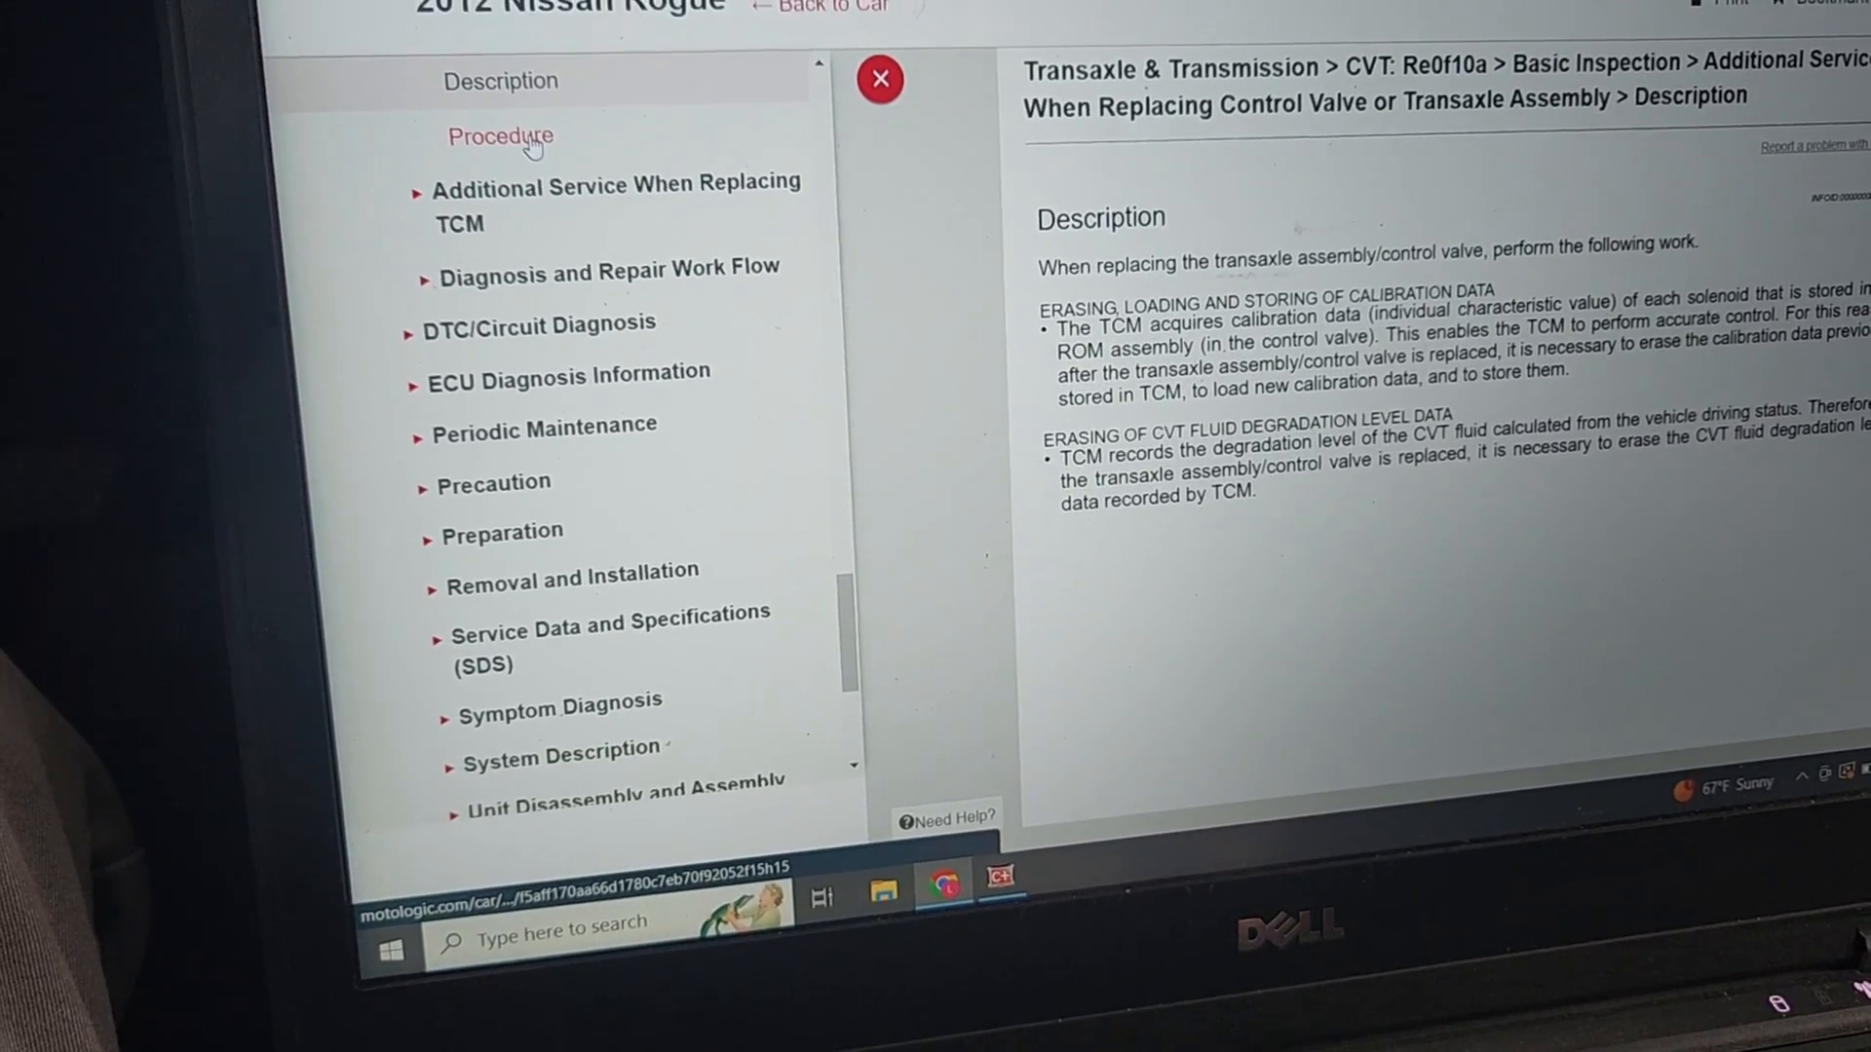
Show the Procedure steps for additional service after transaxle replacement, including TCM initialization.
left_click(501, 137)
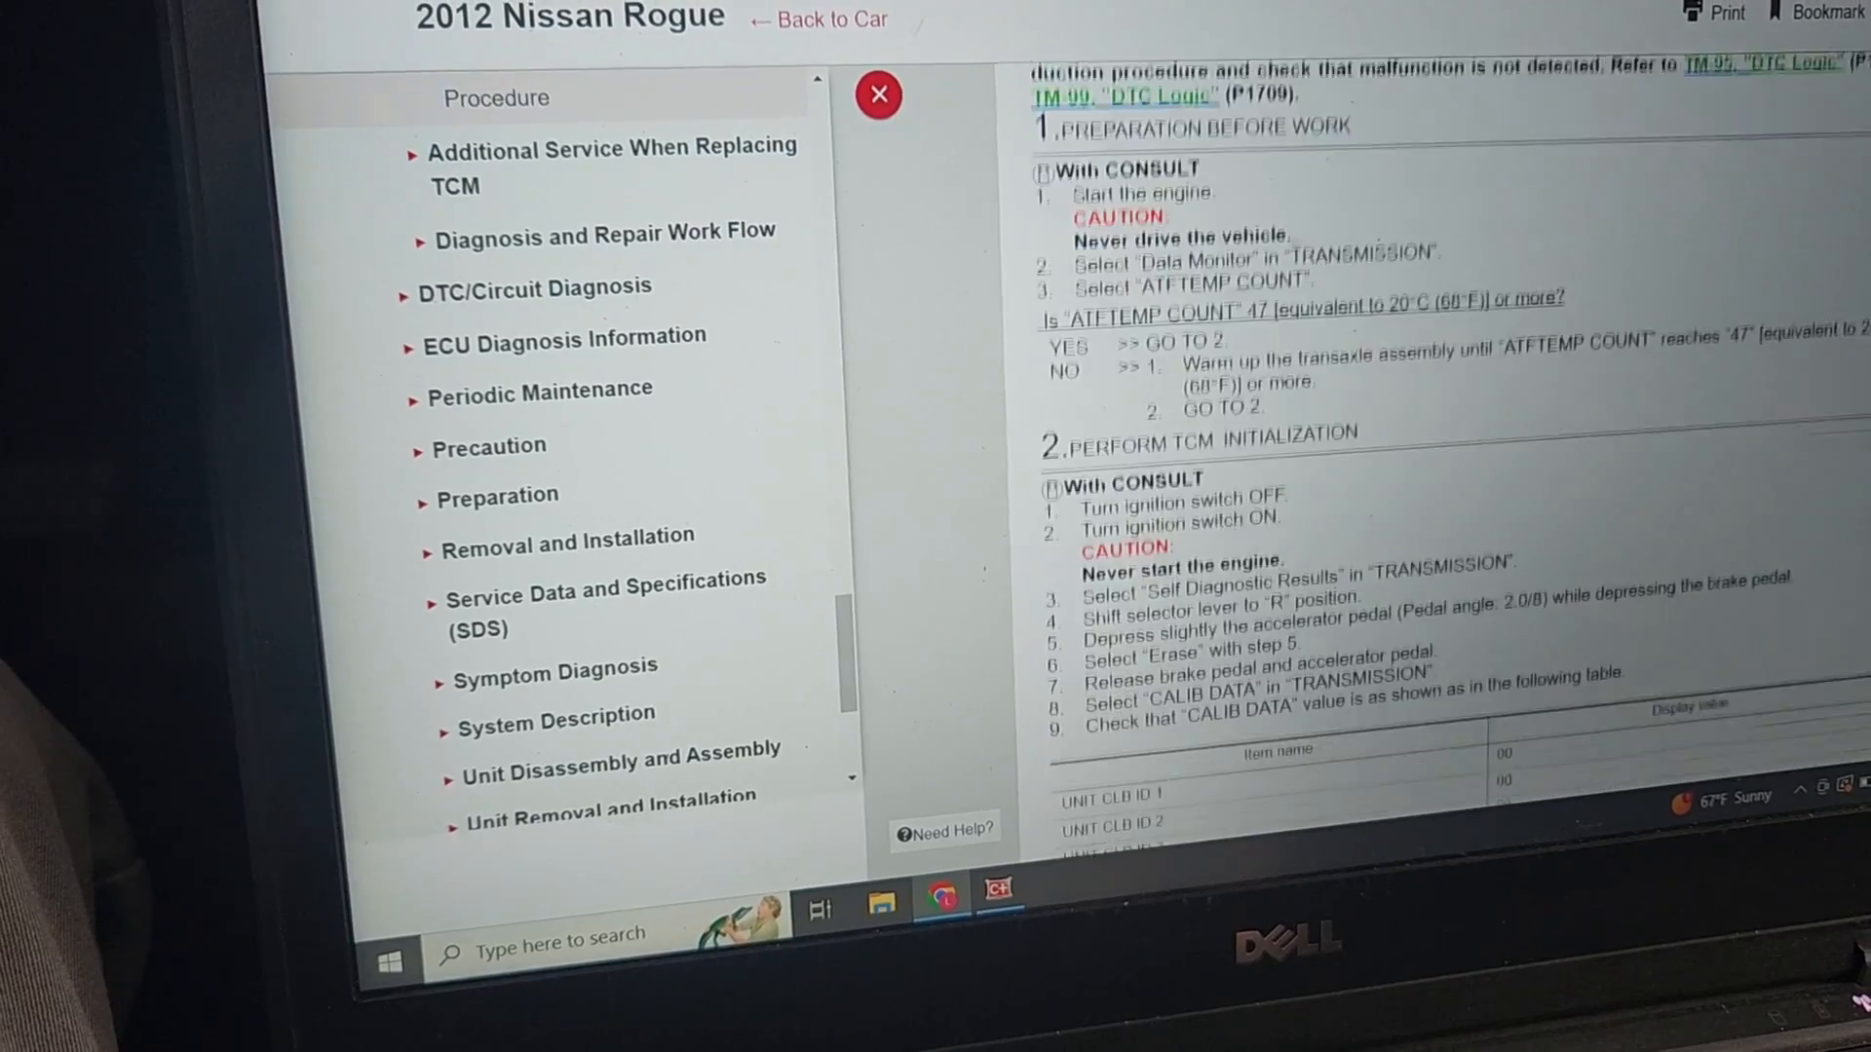
scroll("down", 3)
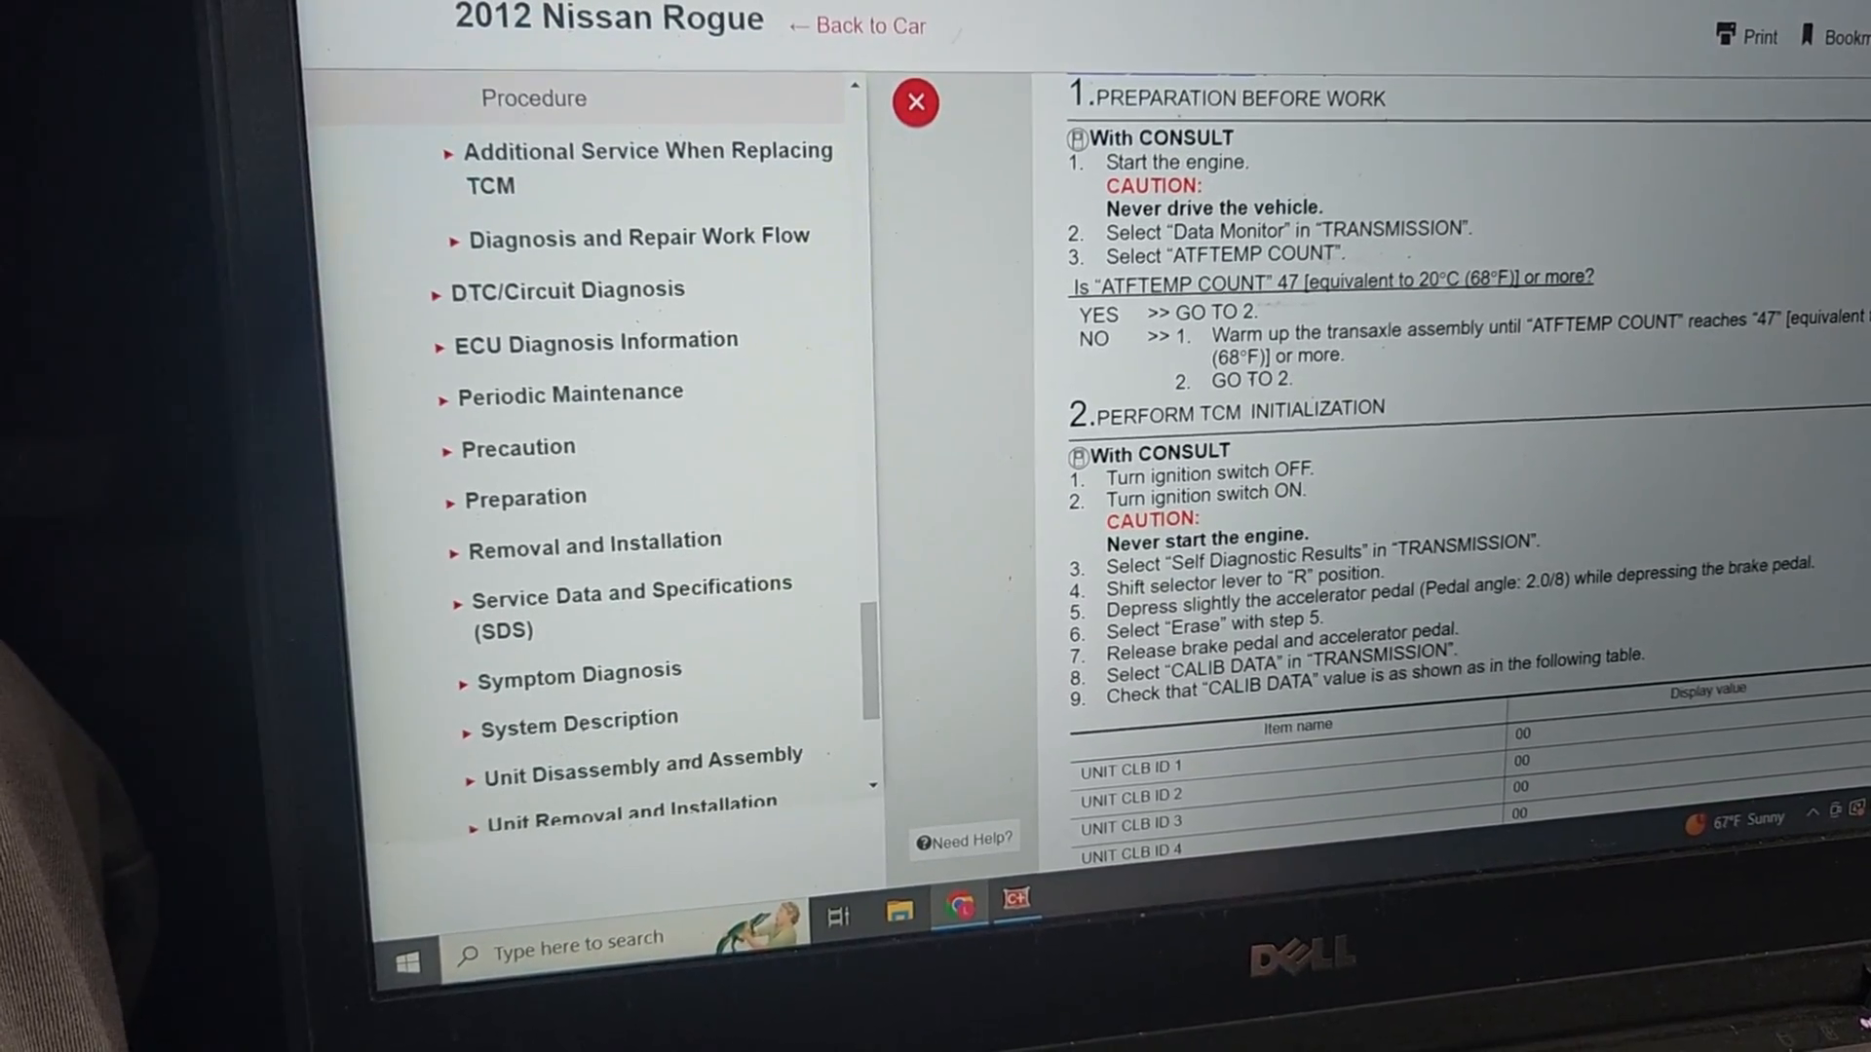
scroll("down", 3)
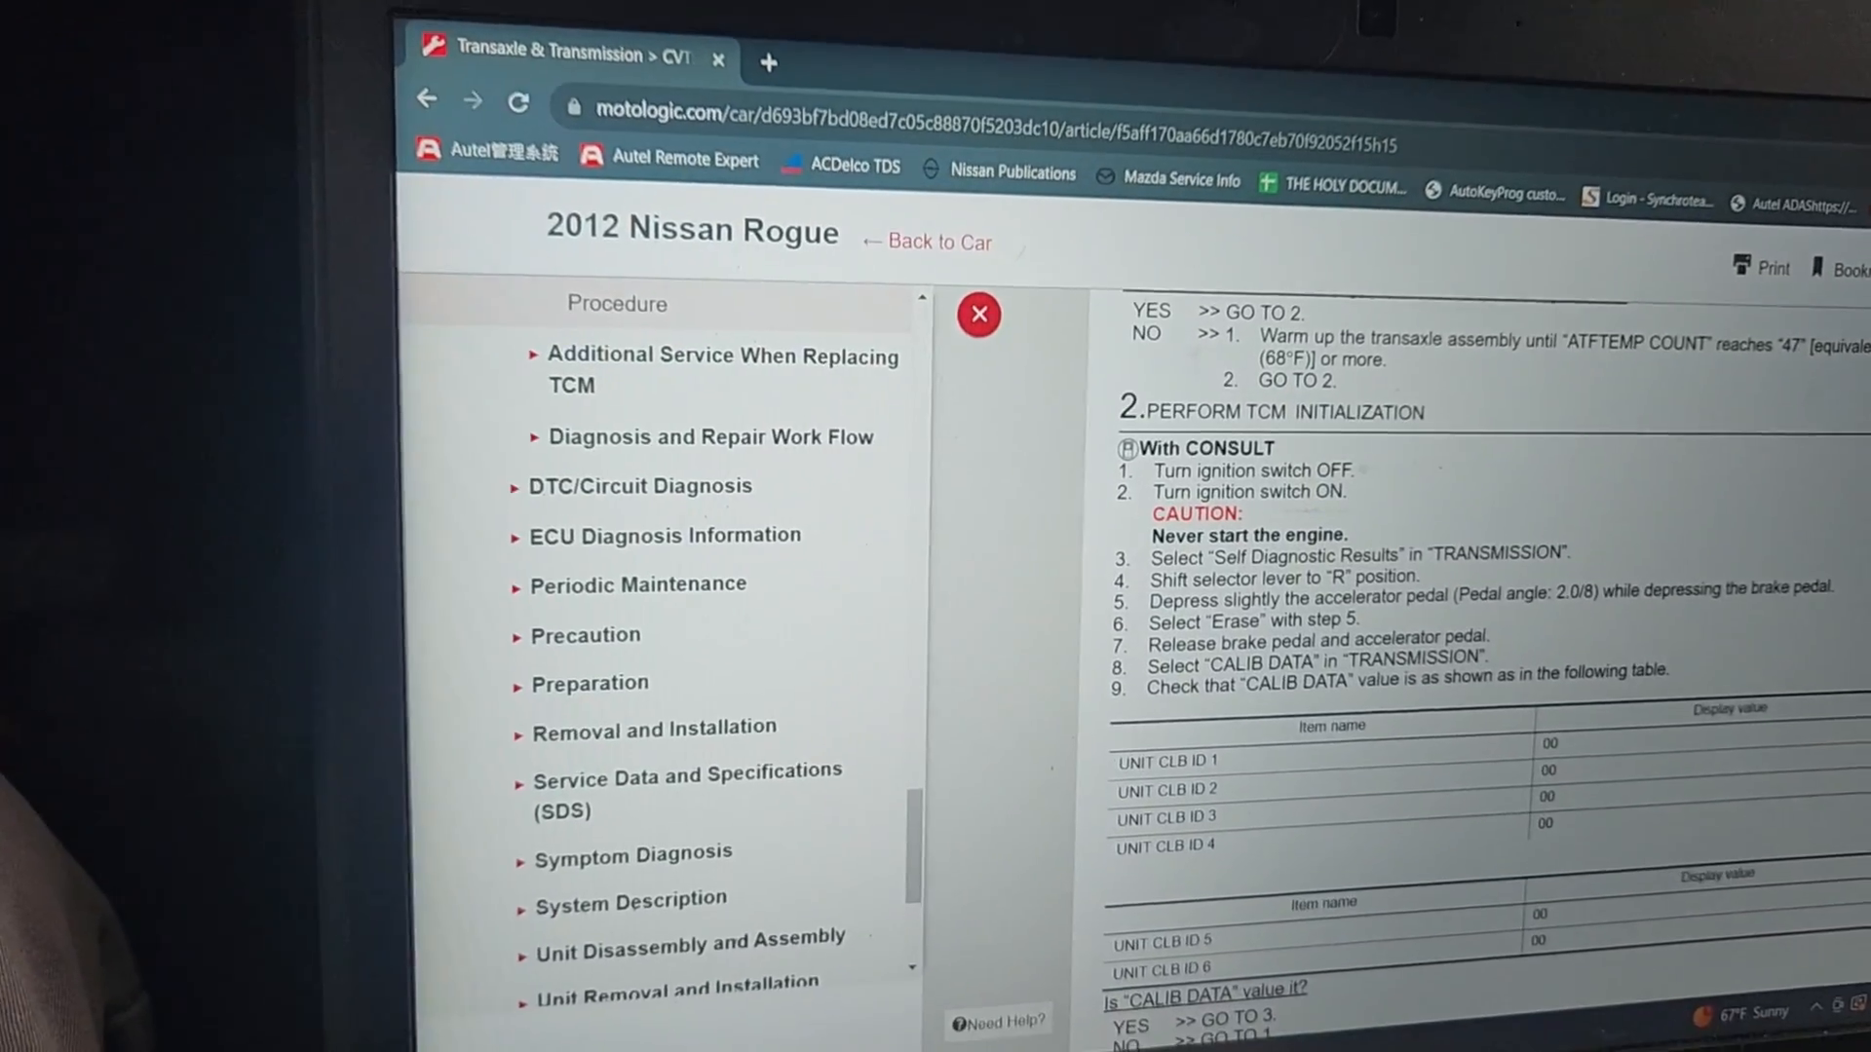
scroll("down", 3)
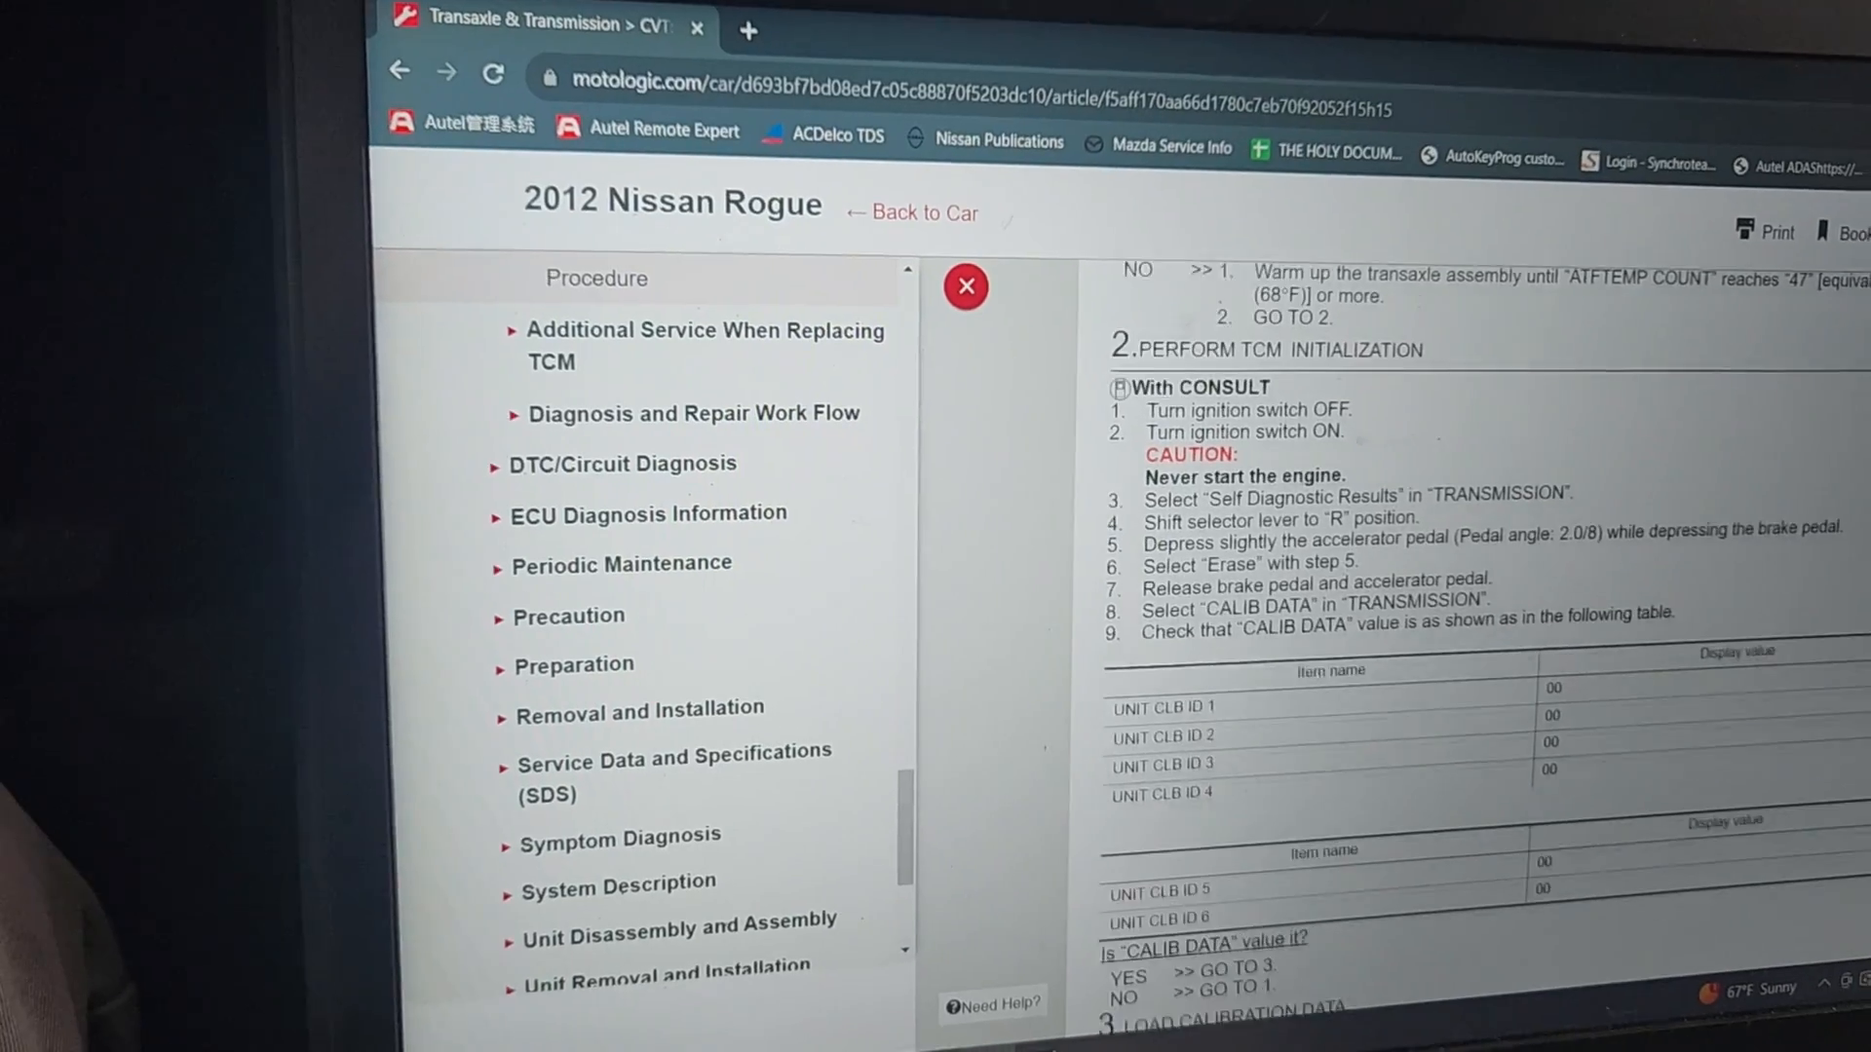
scroll("down", 3)
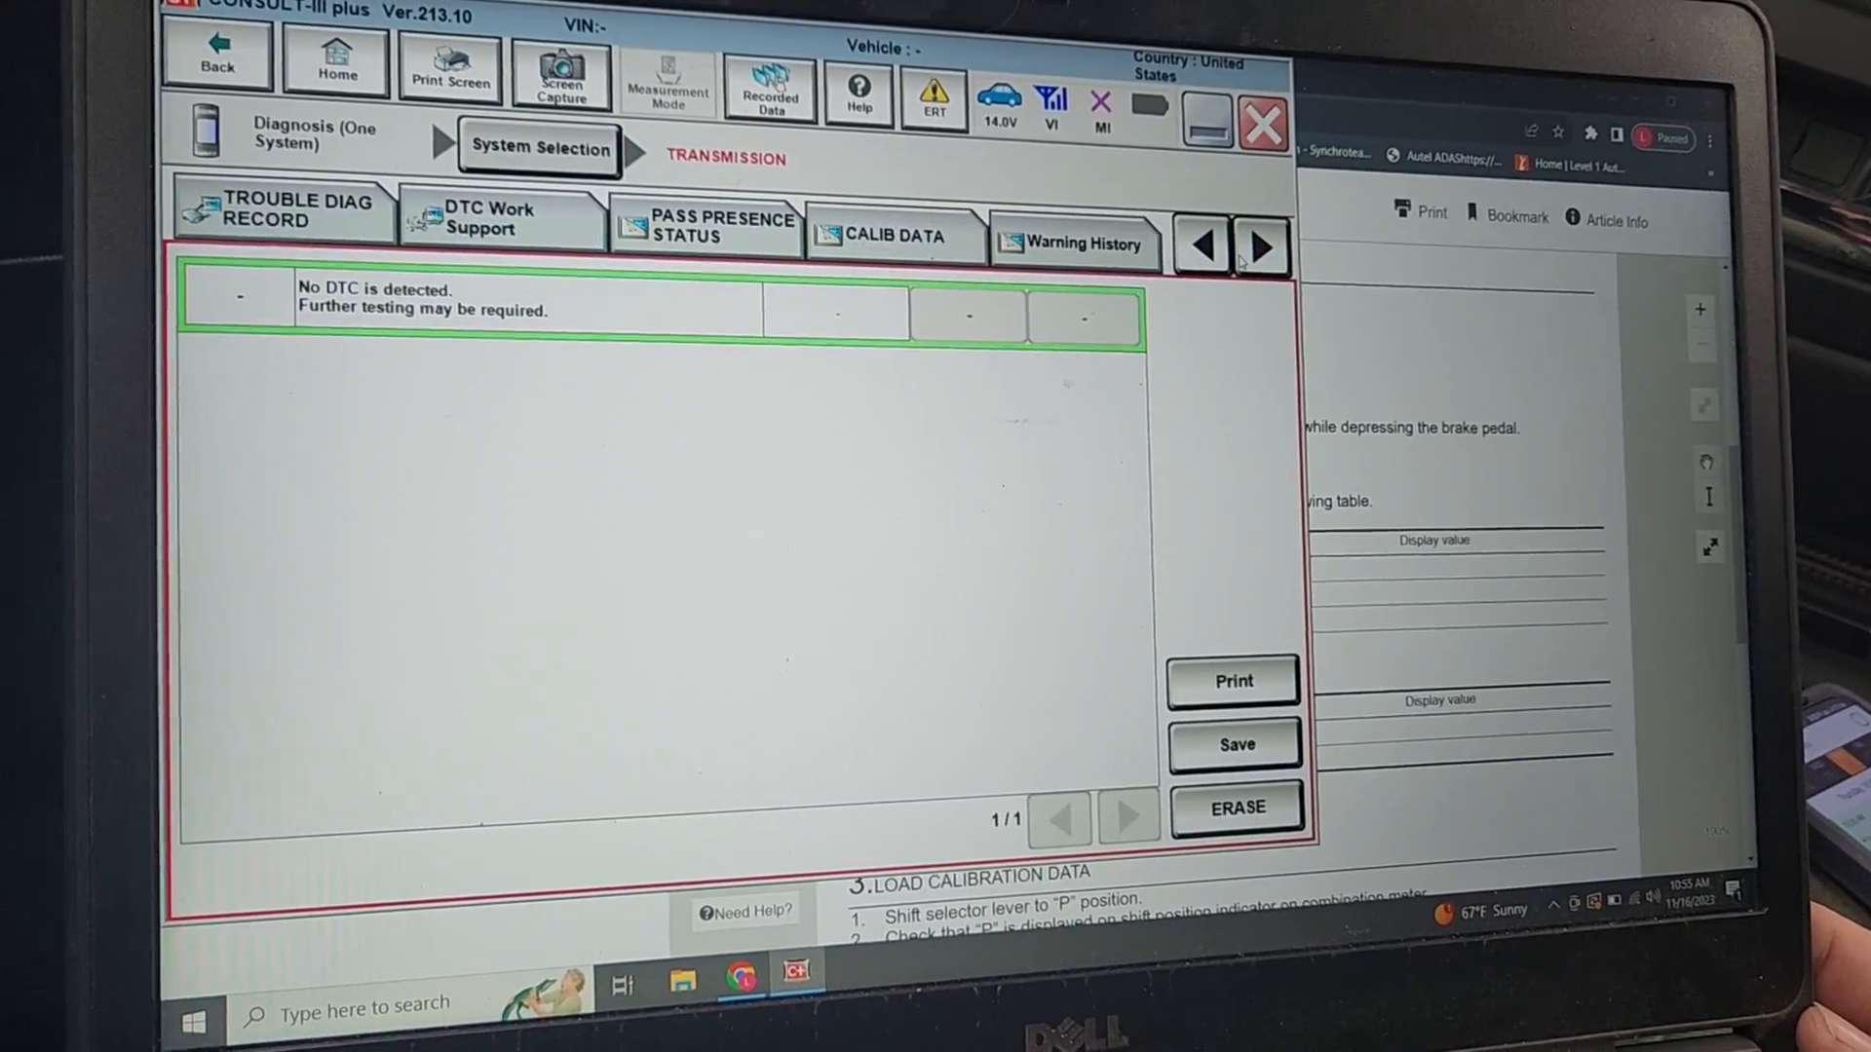
Return to the transmission Self Diagnostic Result tab reporting no DTC detected.
left_click(889, 248)
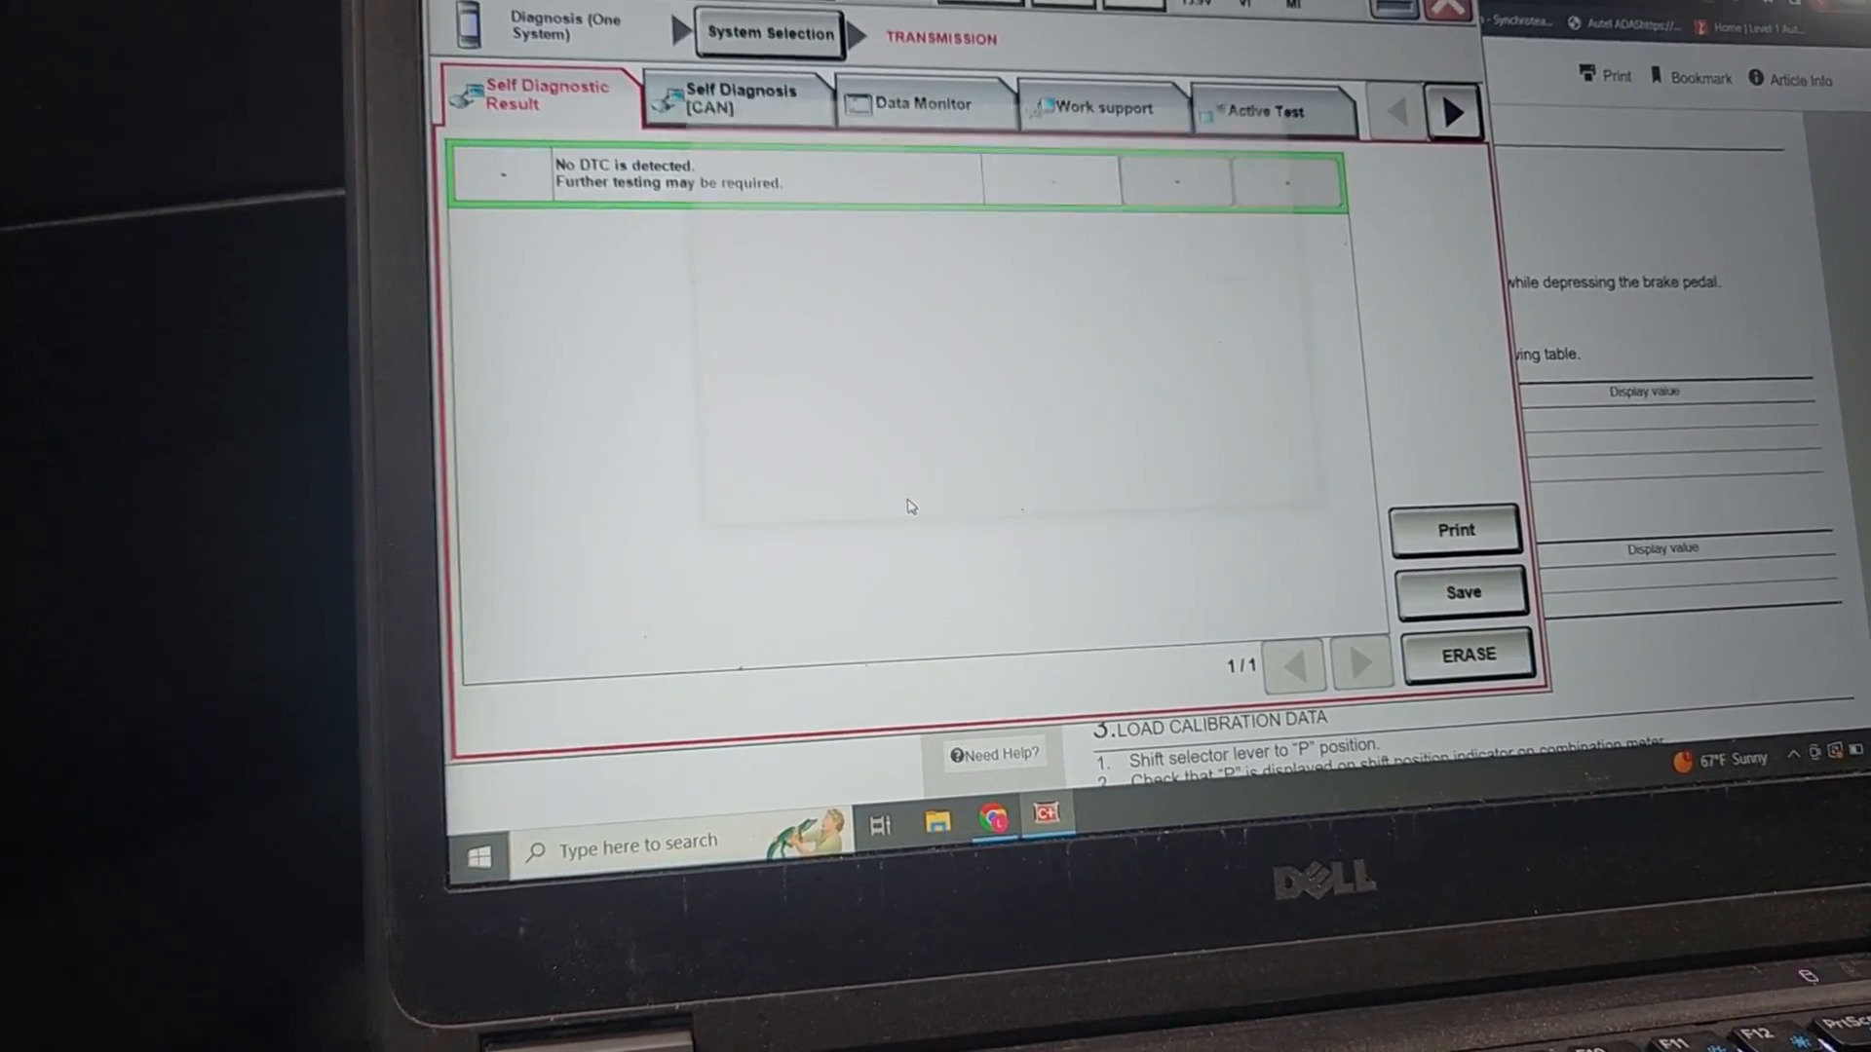
Erase the transmission self-diagnostic results and dismiss the Erasing completed message.
left_click(1466, 655)
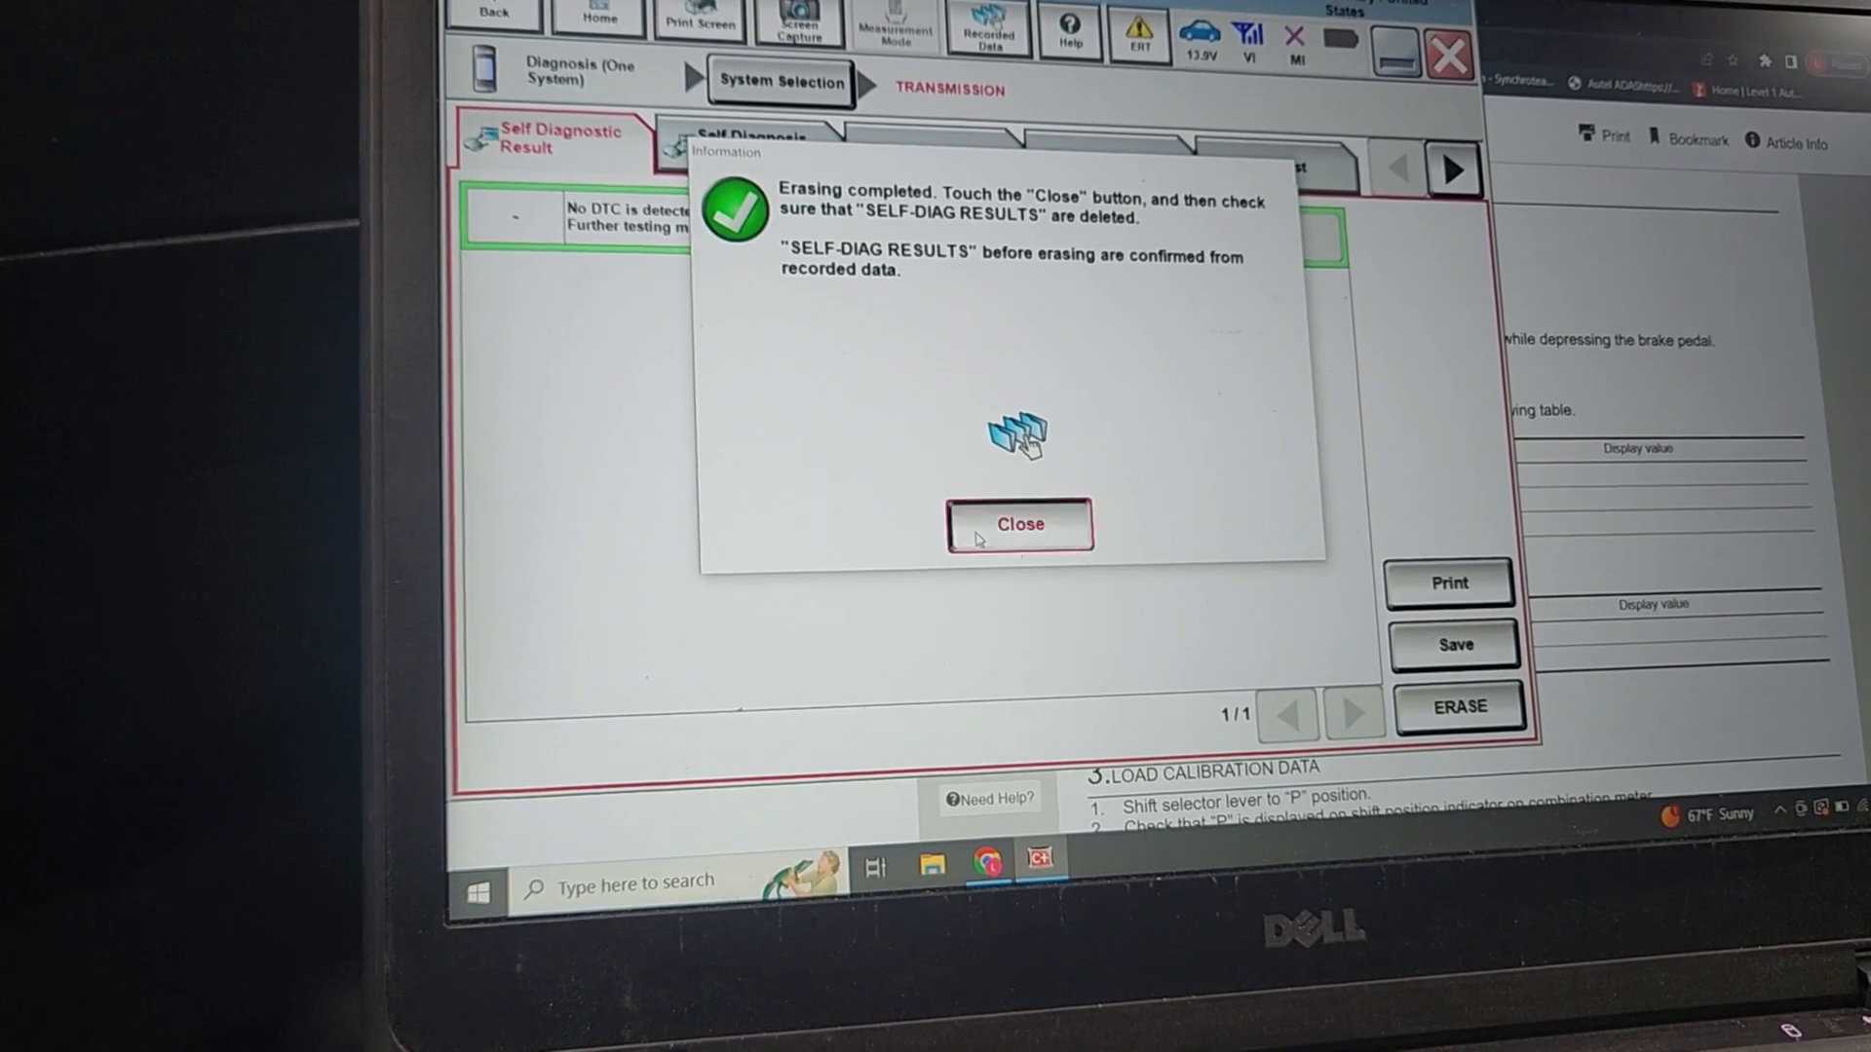
left_click(1019, 524)
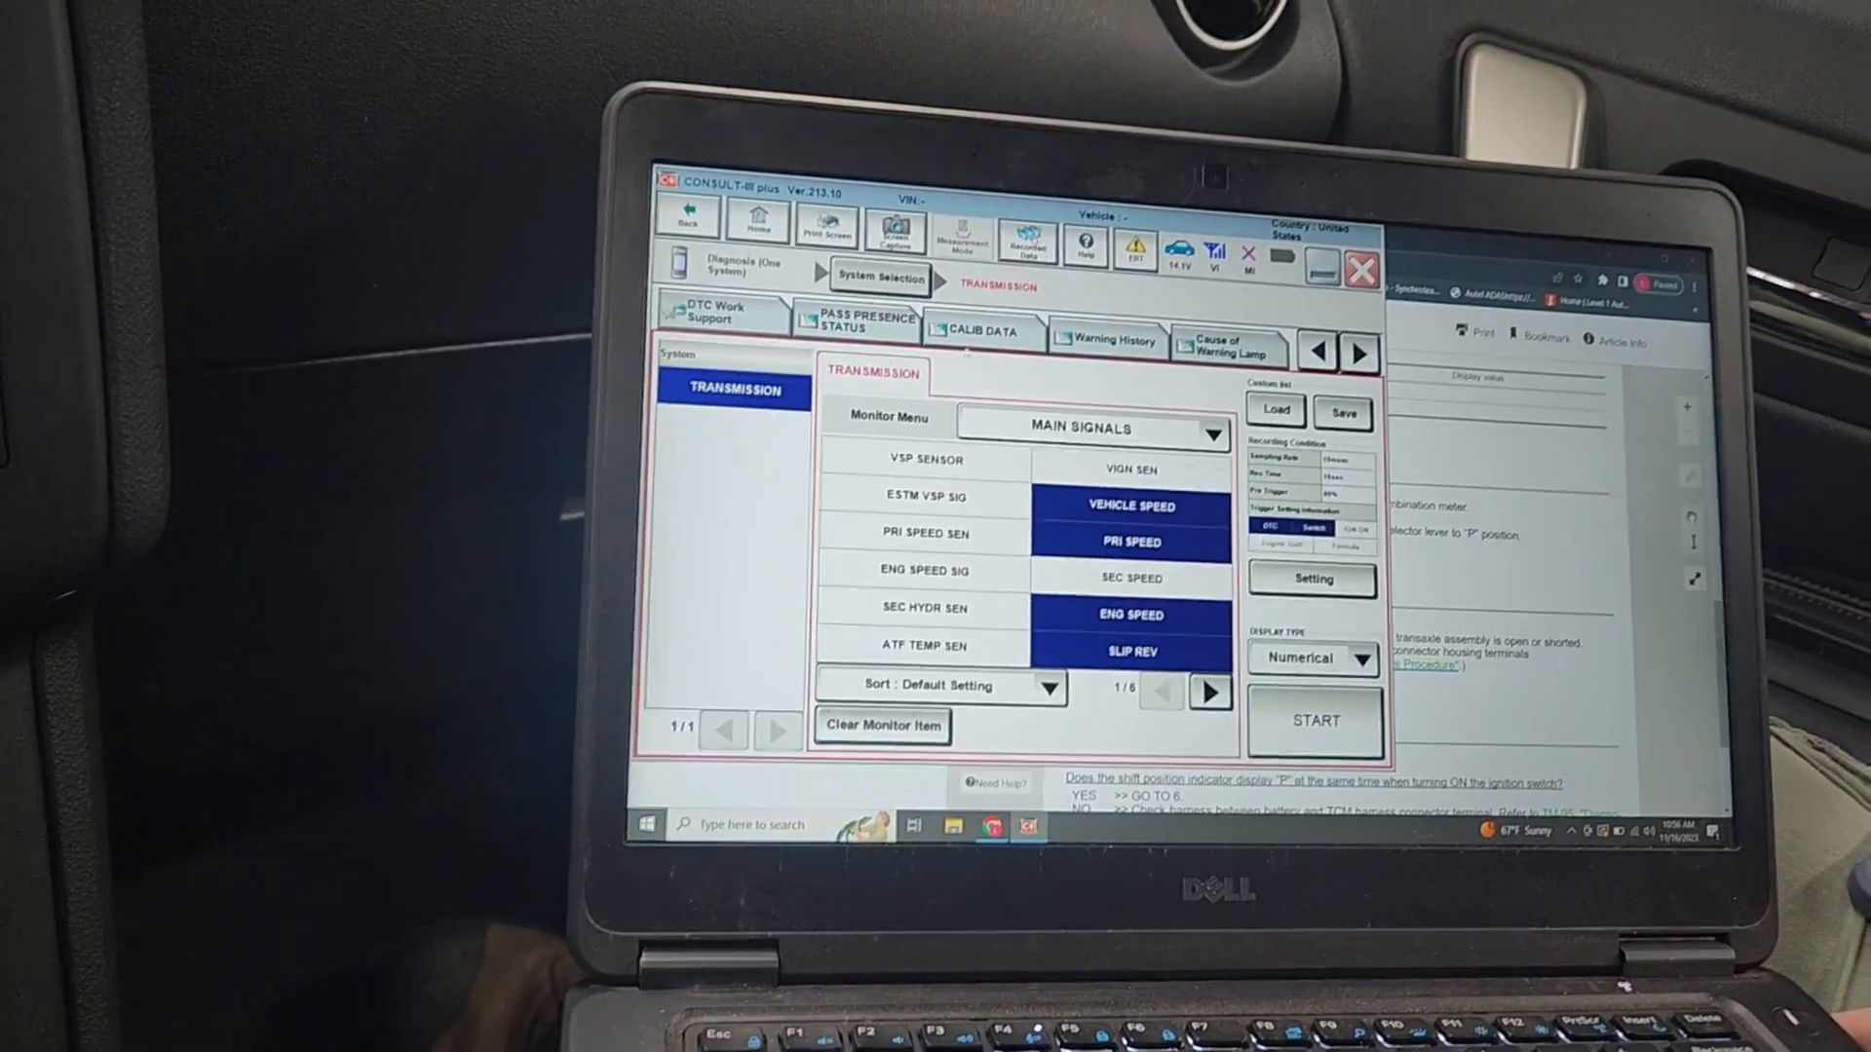
Show the TRANSMISSION Data Monitor with the MAIN SIGNALS menu.
left_click(980, 331)
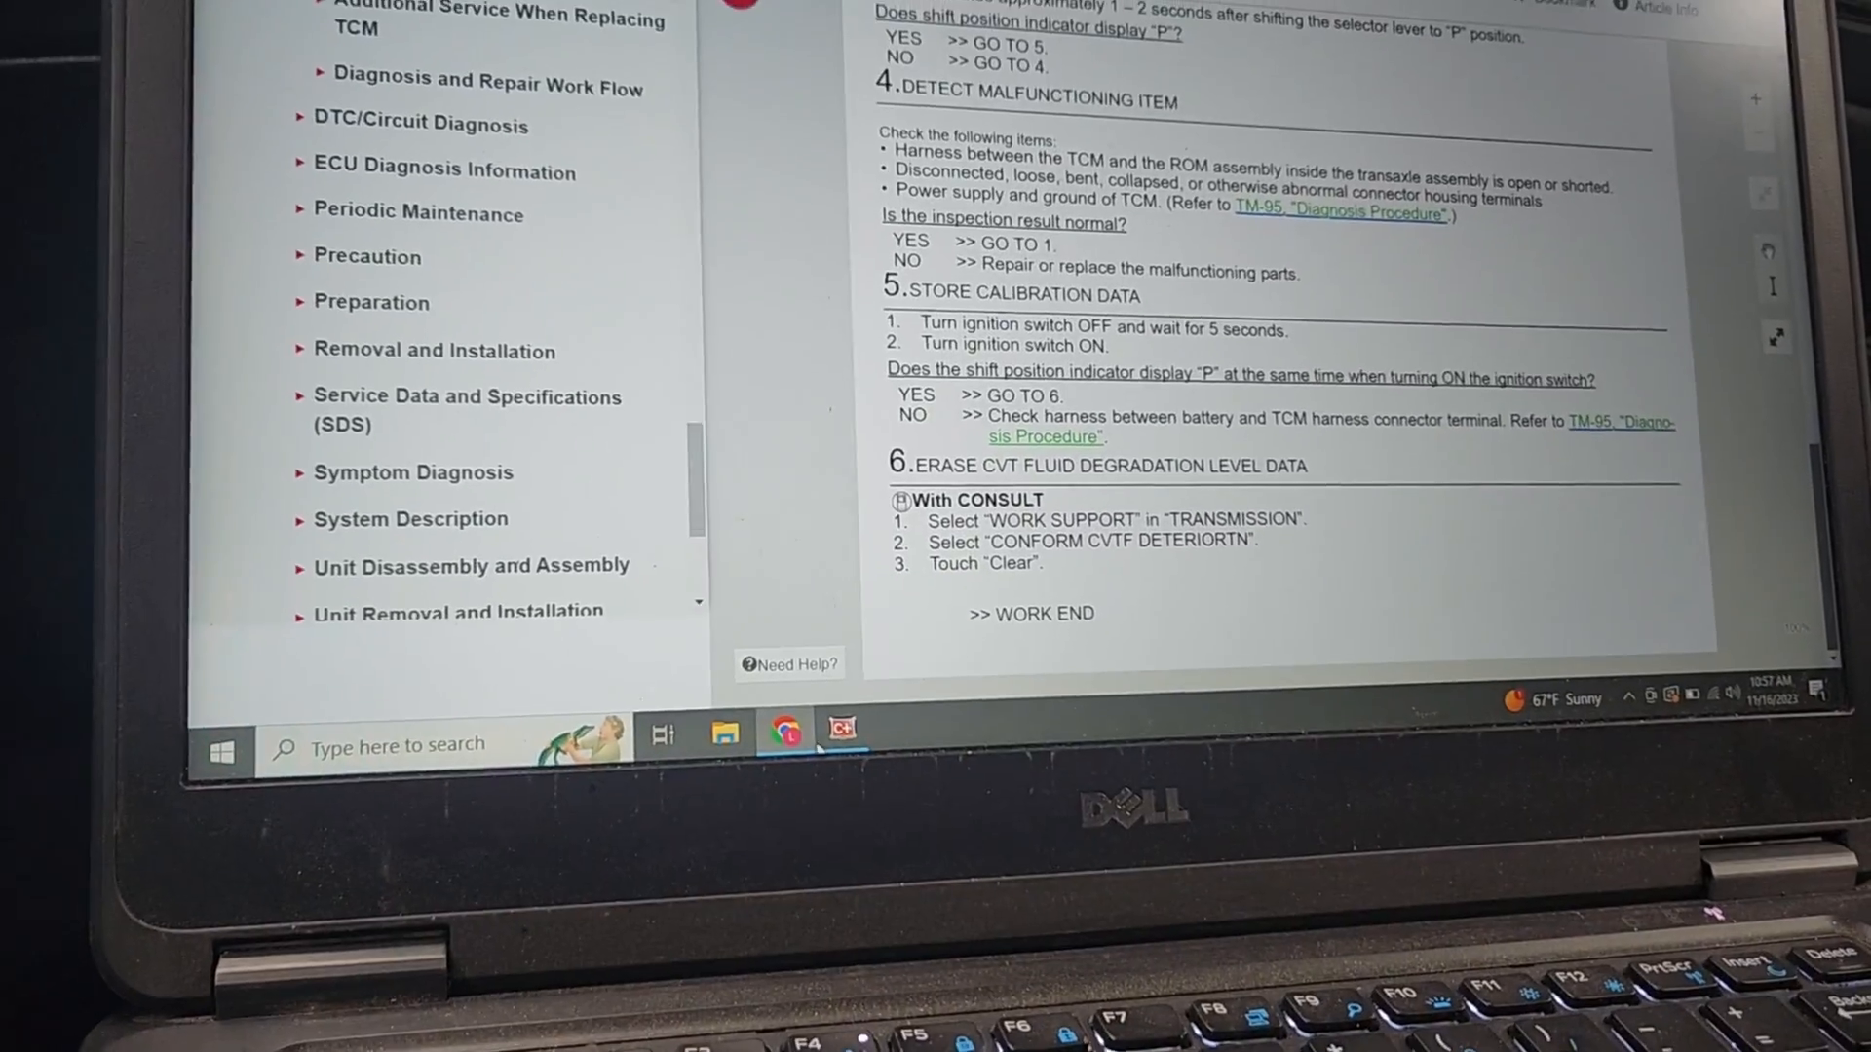
Switch from the Motologic article back to CONSULT-III plus for the CVT fluid degradation step.
left_click(842, 731)
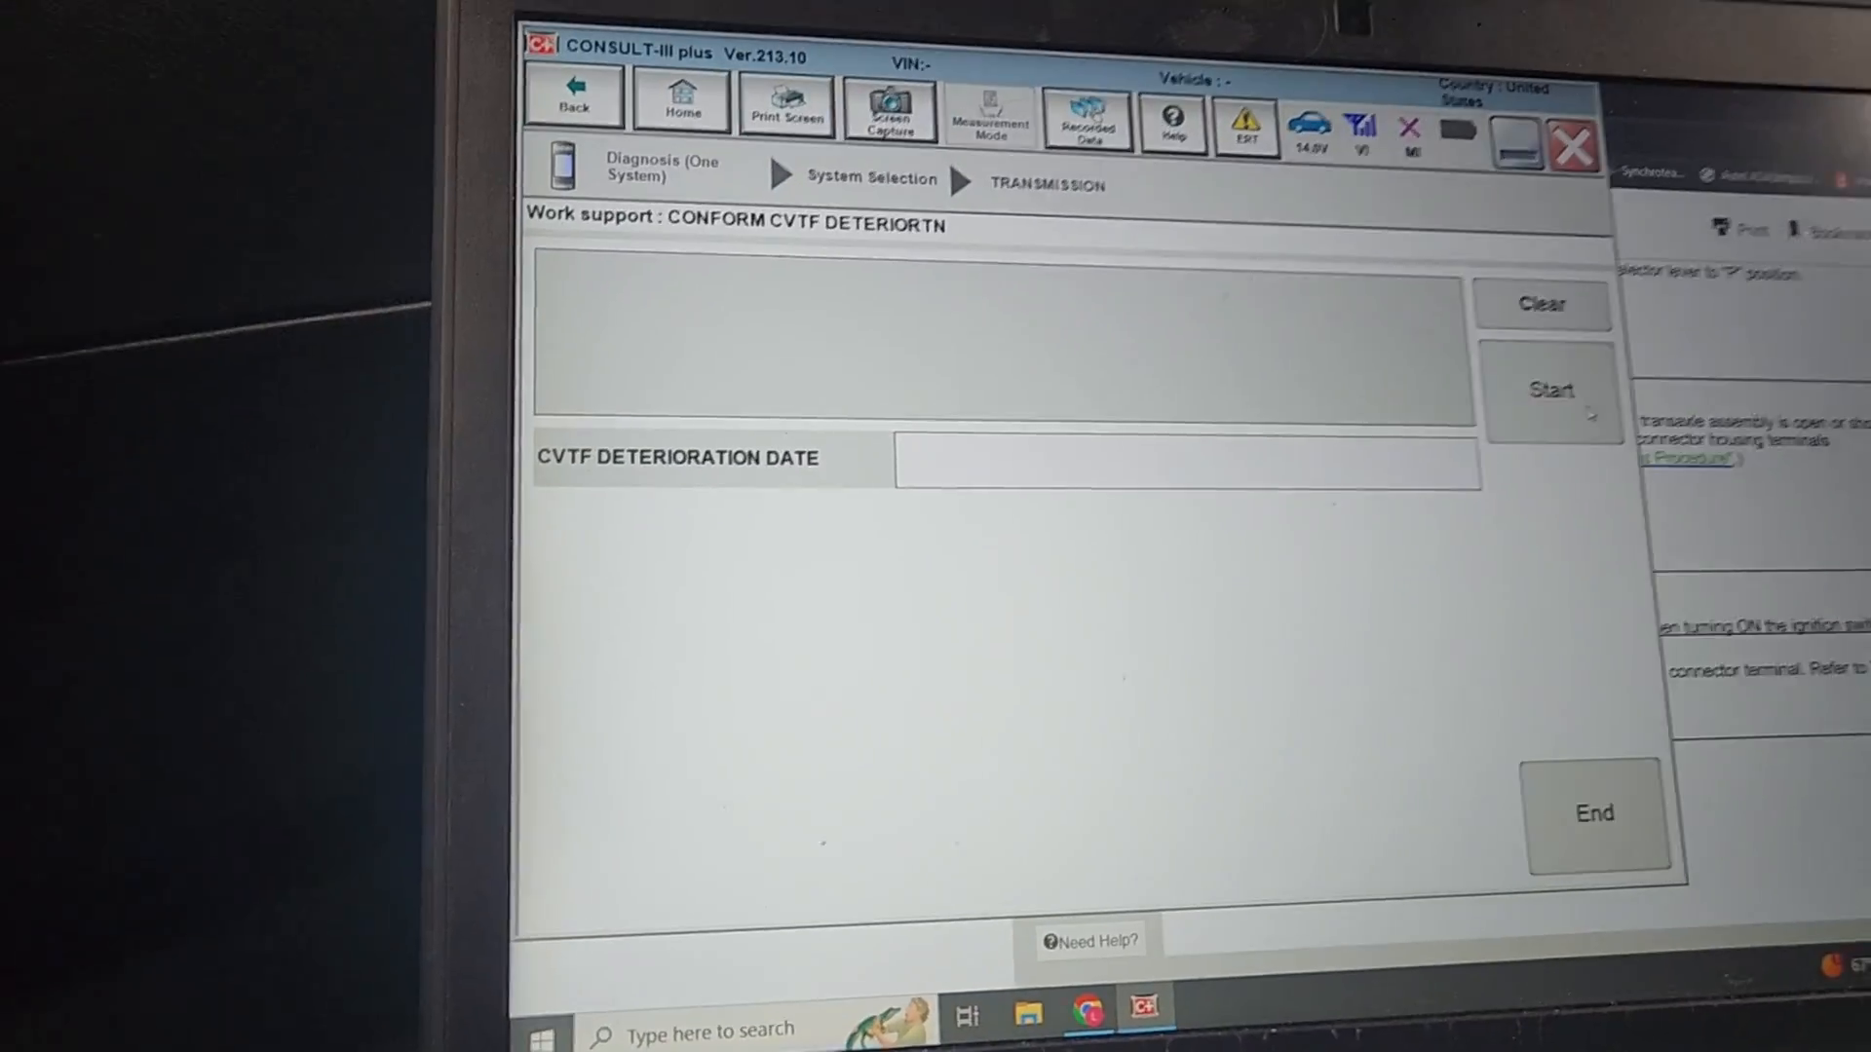
Clear the CVTF deterioration data, confirm the erase and end the work support.
left_click(1539, 306)
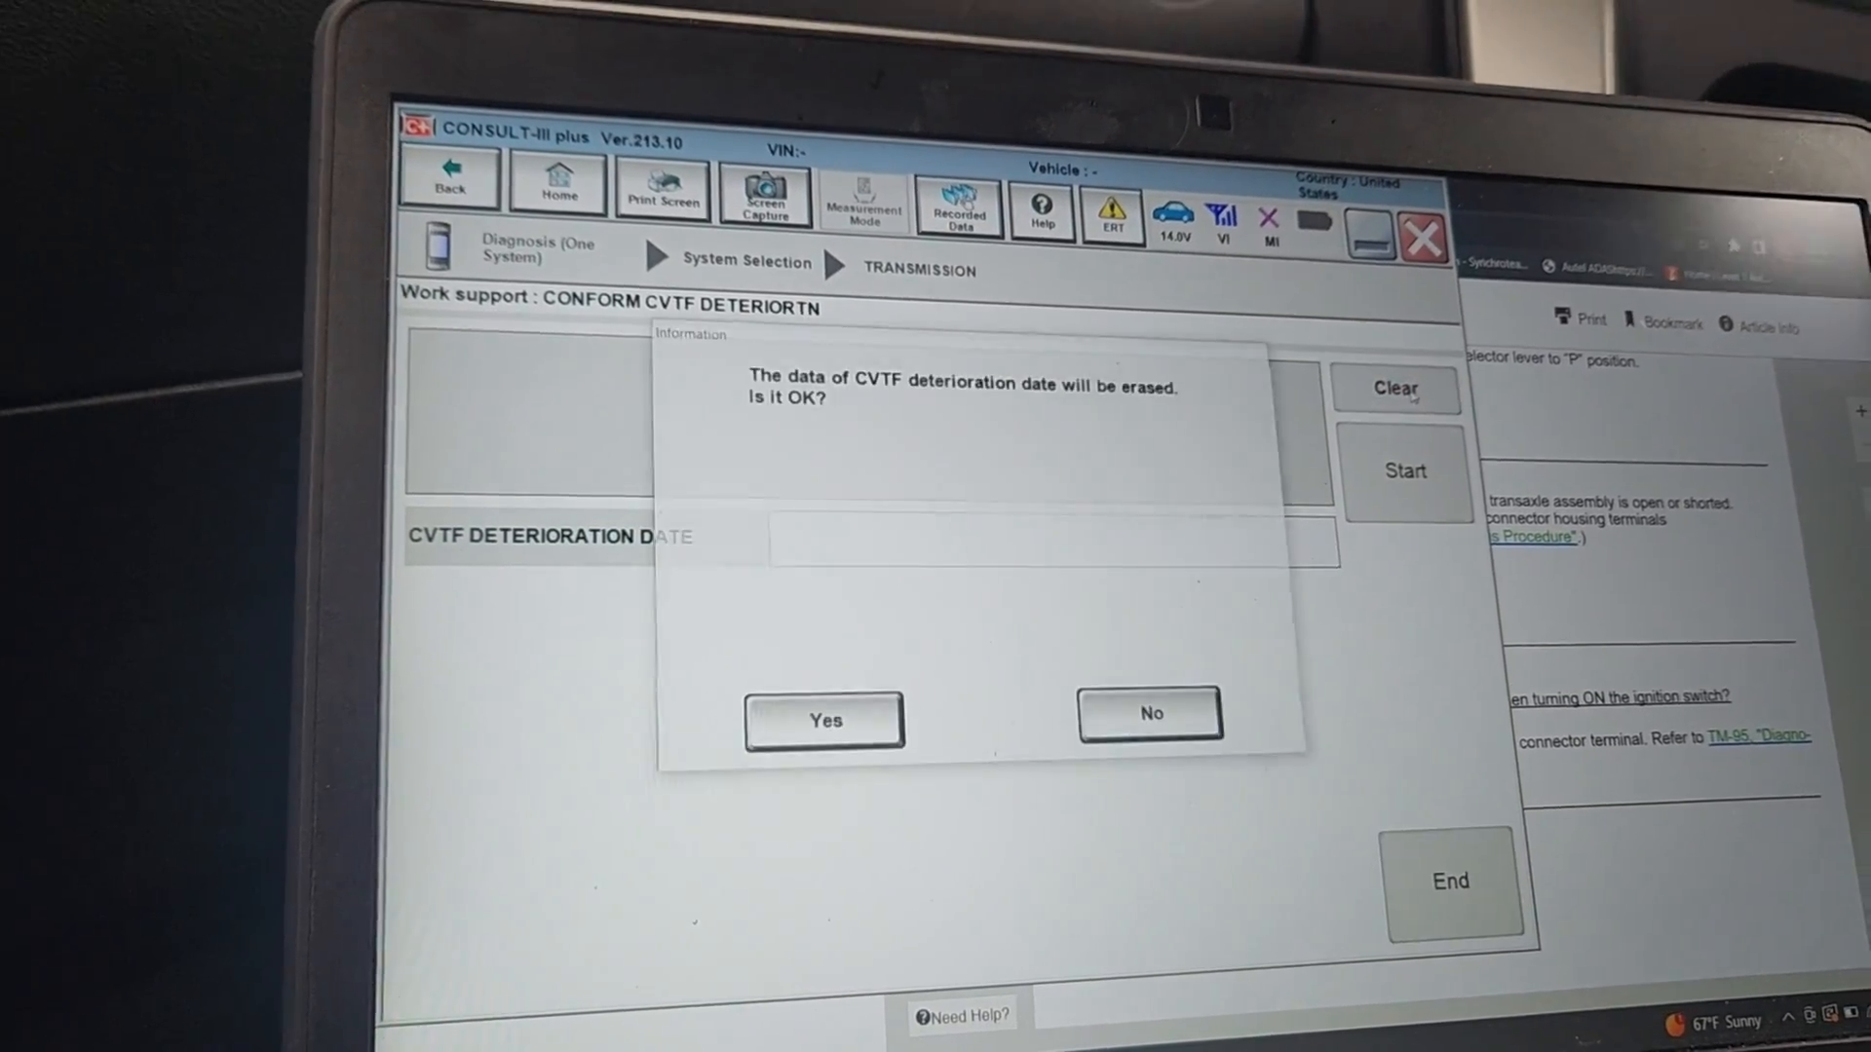
left_click(822, 720)
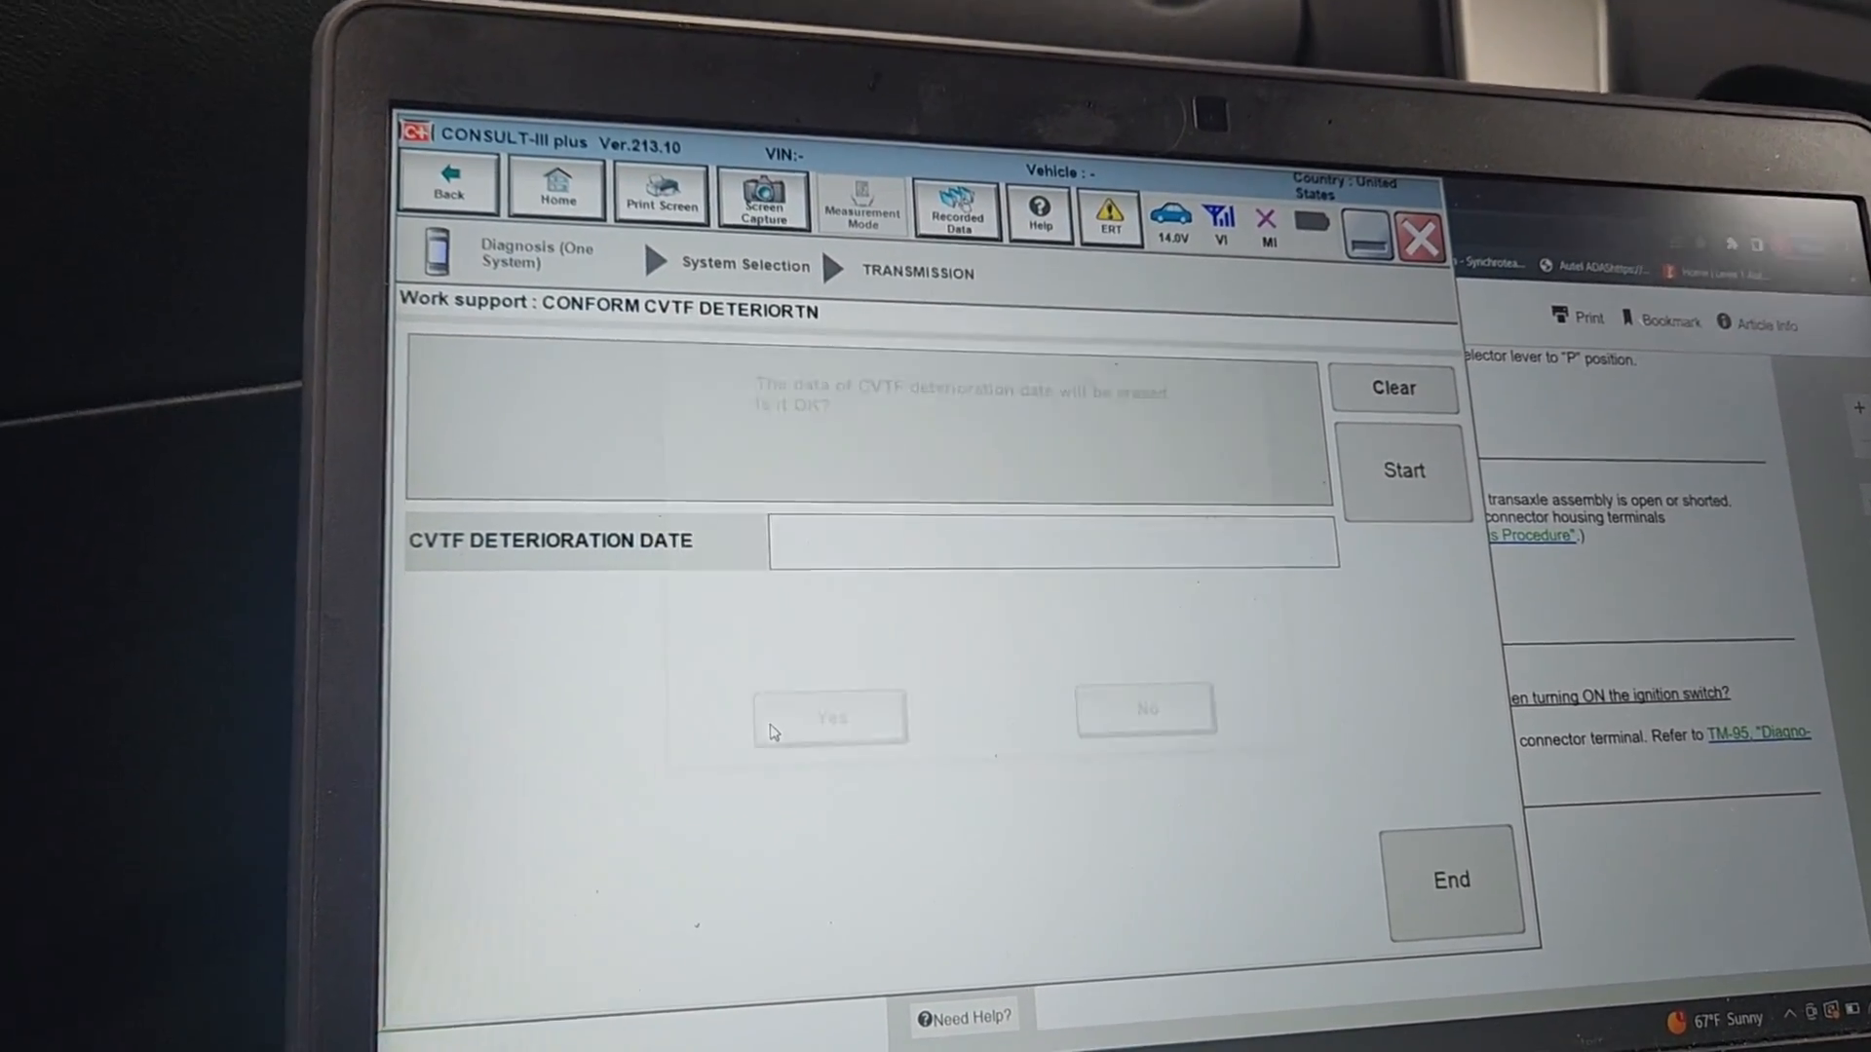
left_click(830, 715)
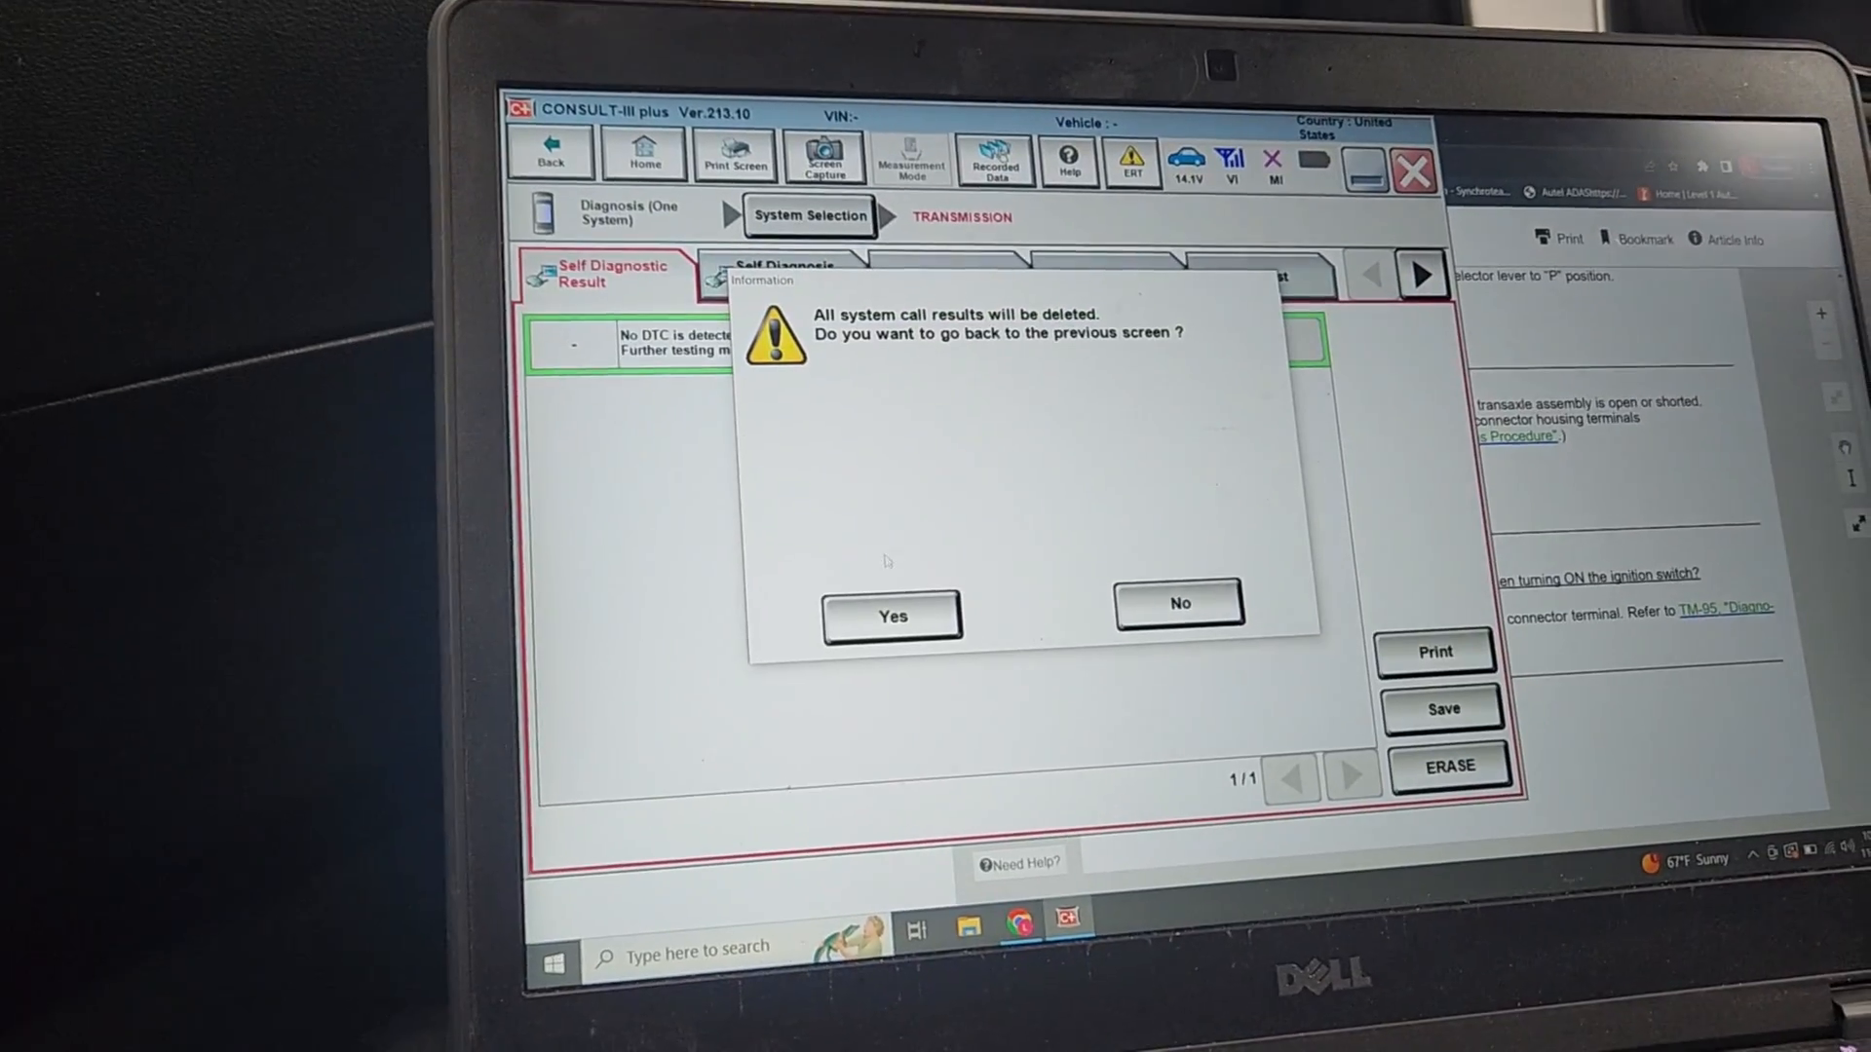
Confirm leaving the transmission diagnosis and start an all-systems diagnosis scan.
left_click(891, 616)
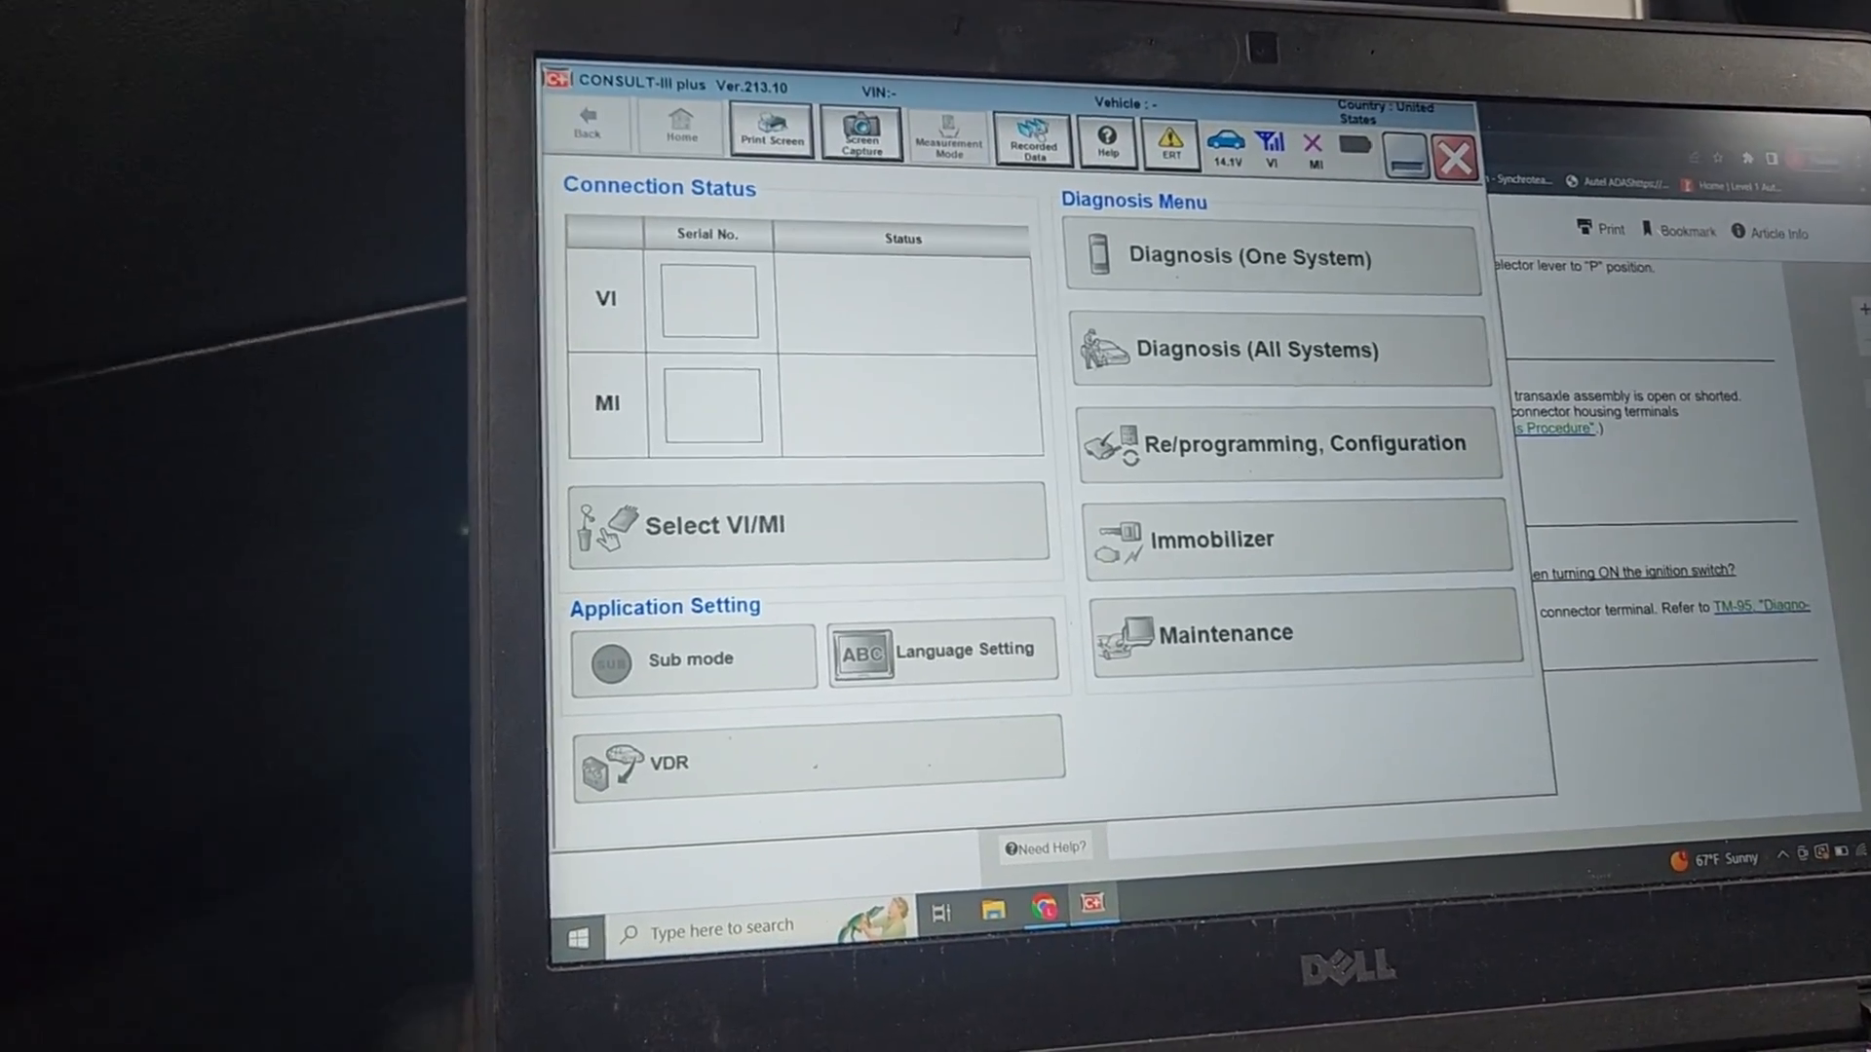
left_click(1270, 348)
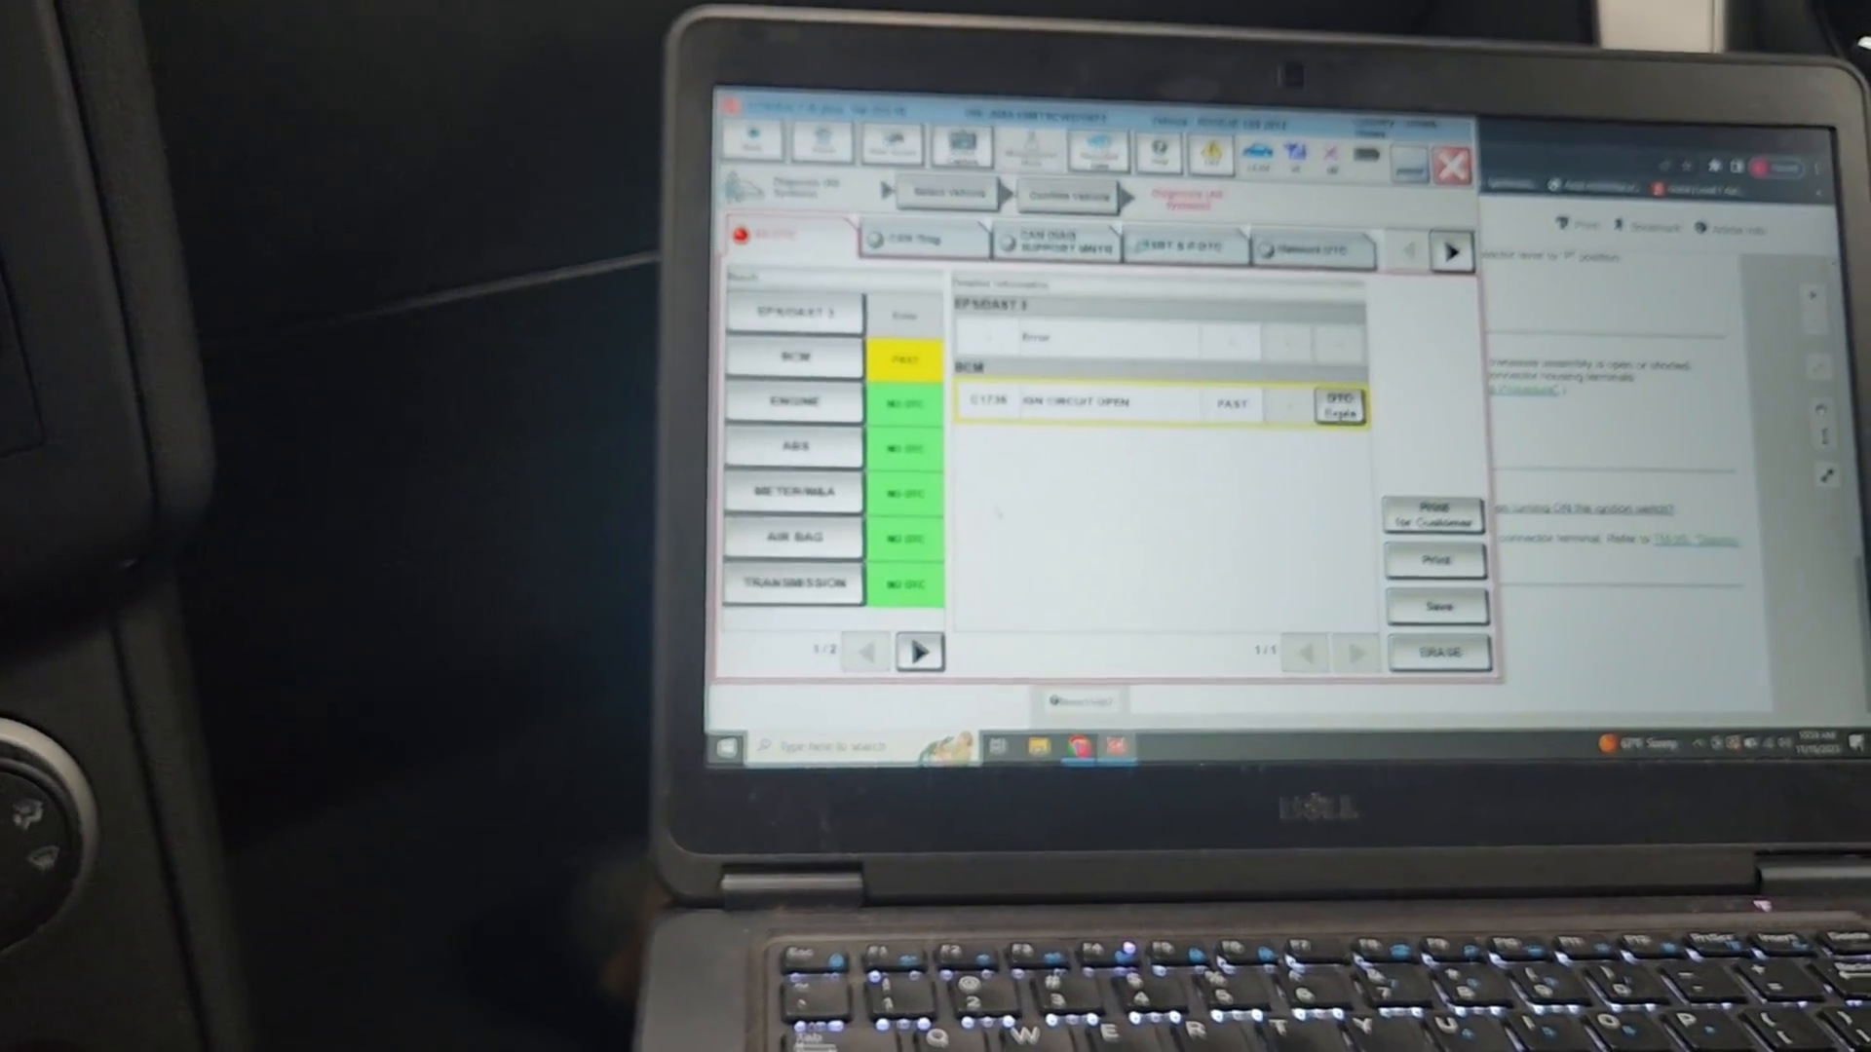
Save the All DTC scan results and erase the stored trouble codes across all systems.
left_click(1435, 606)
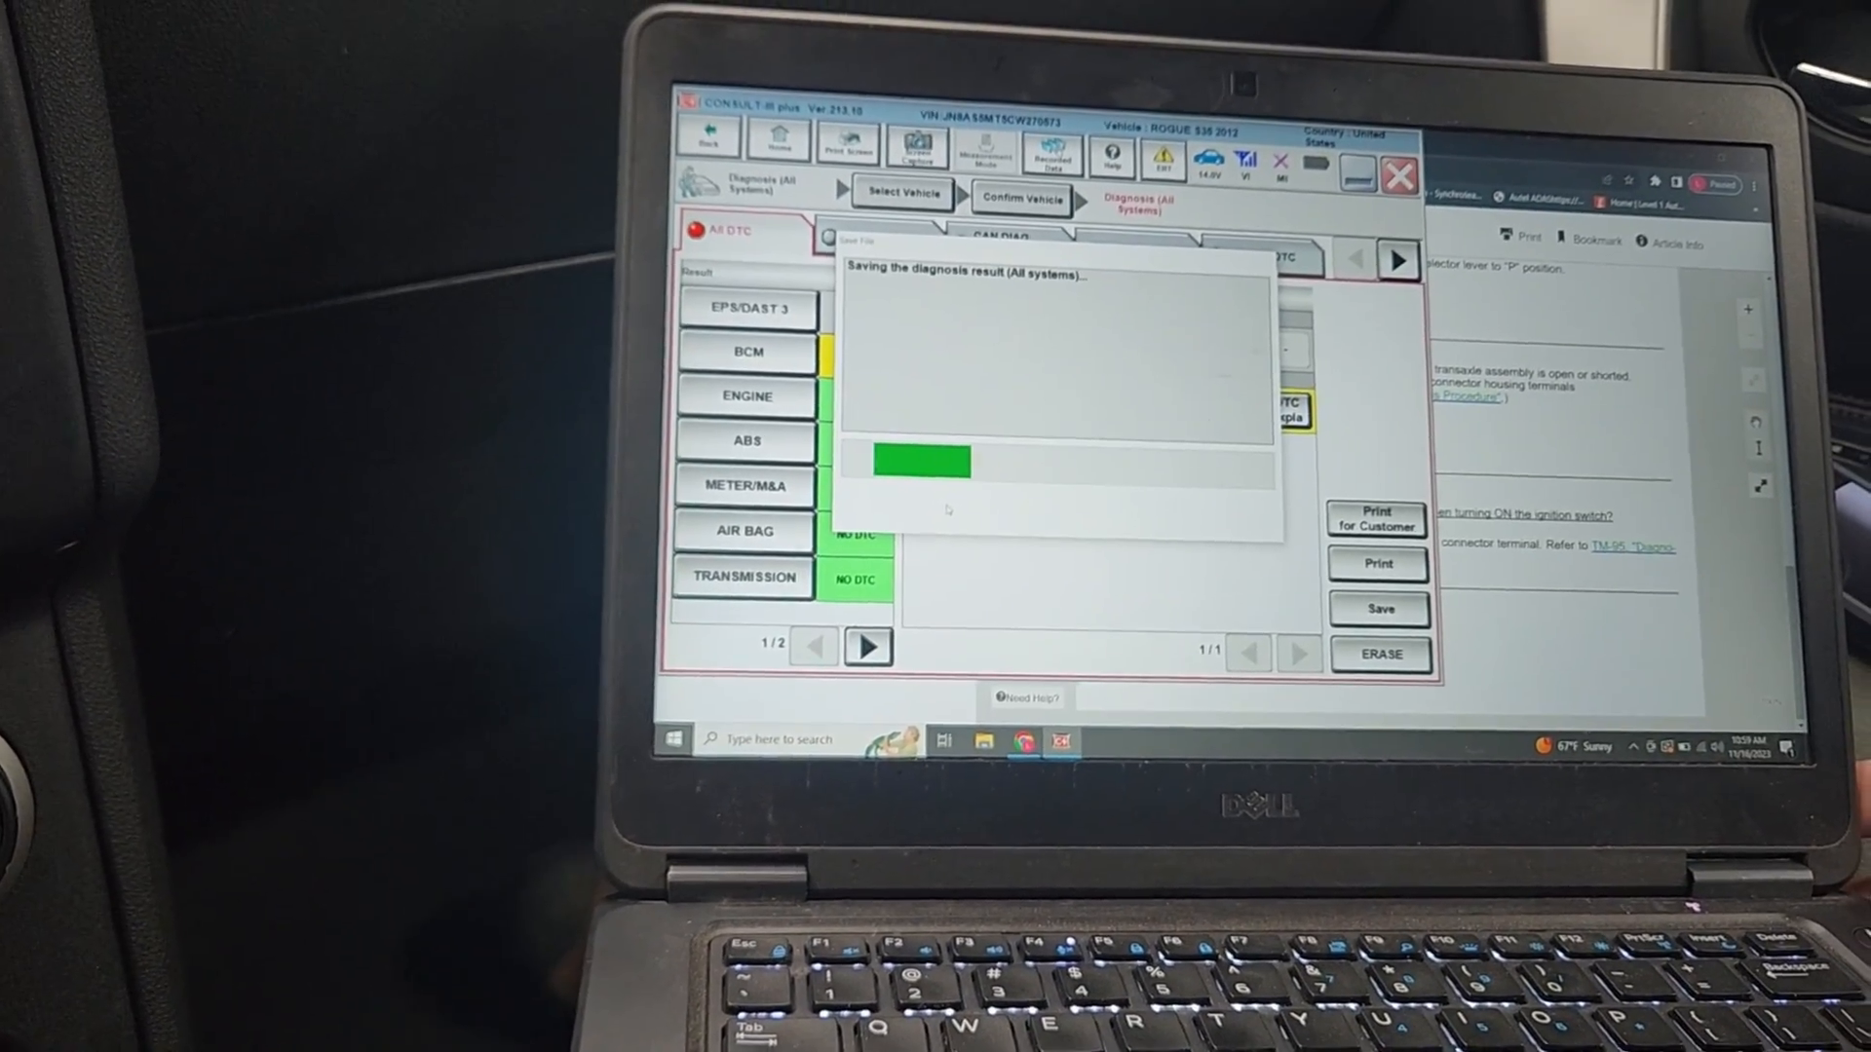
left_click(1380, 655)
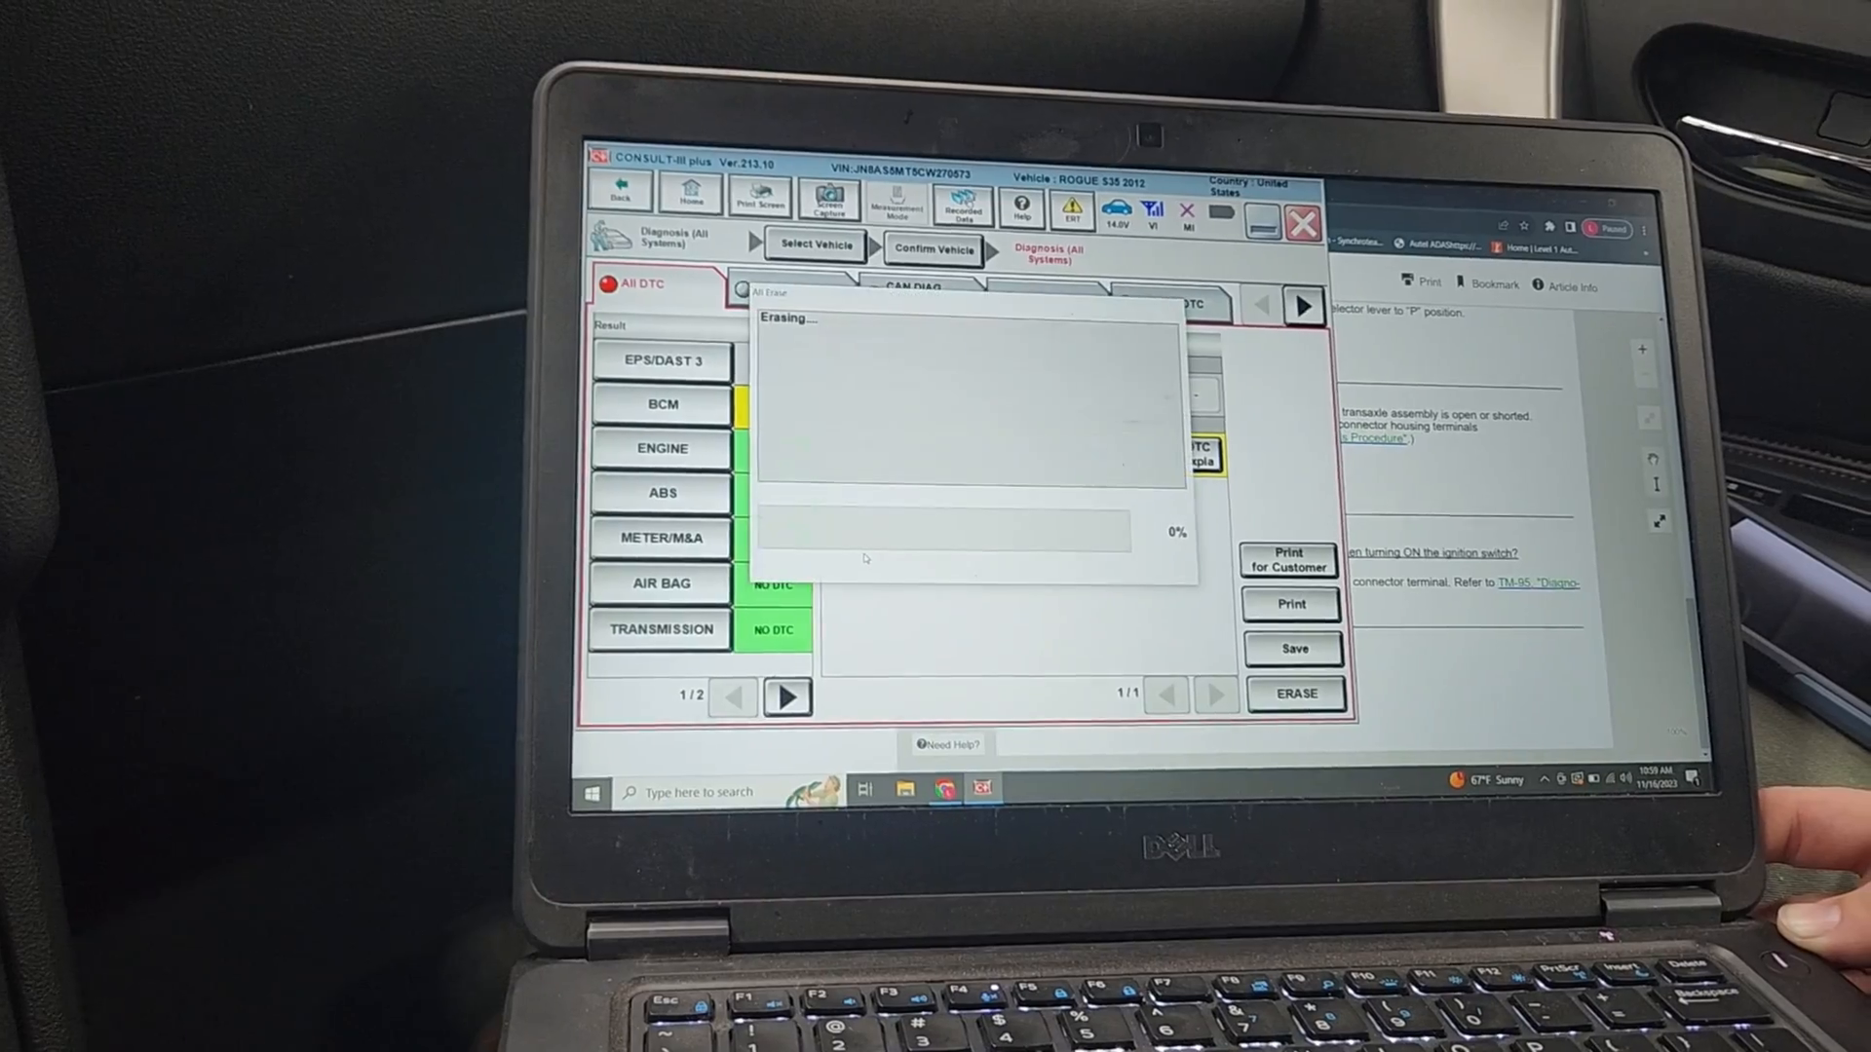